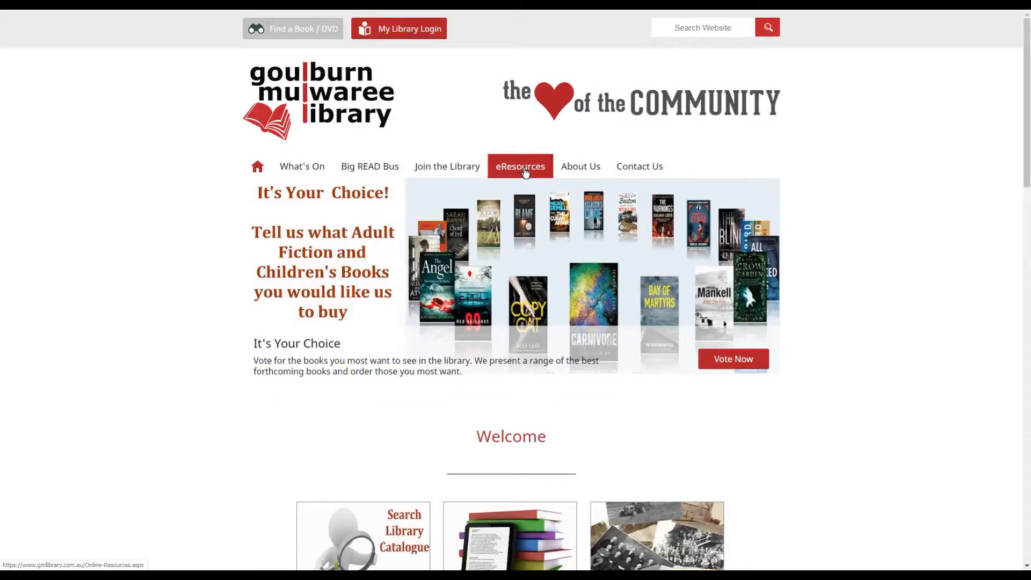
Step: Go to the eResources page and scroll the database list to the Mango Languages entry
left_click(519, 166)
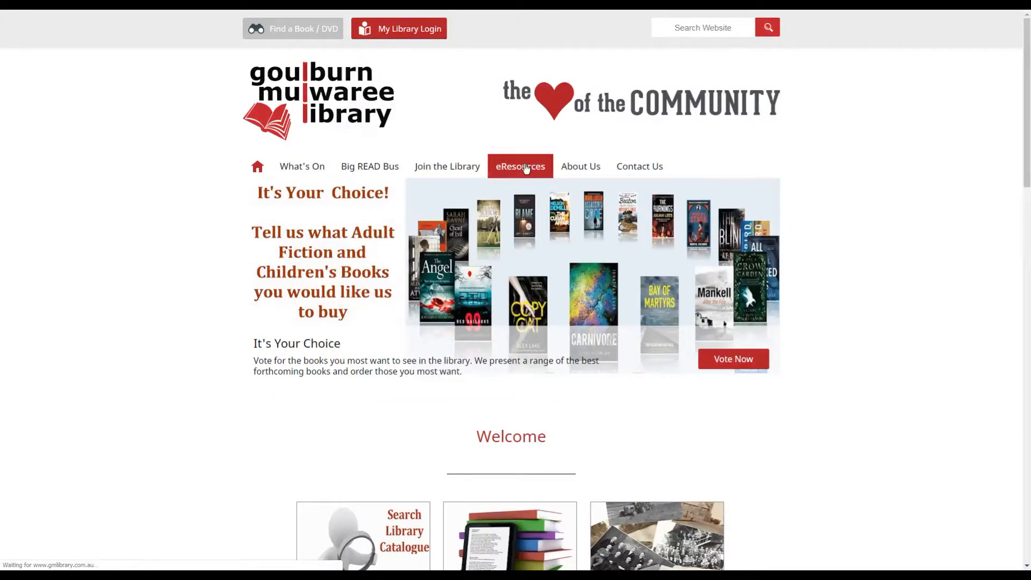
left_click(520, 166)
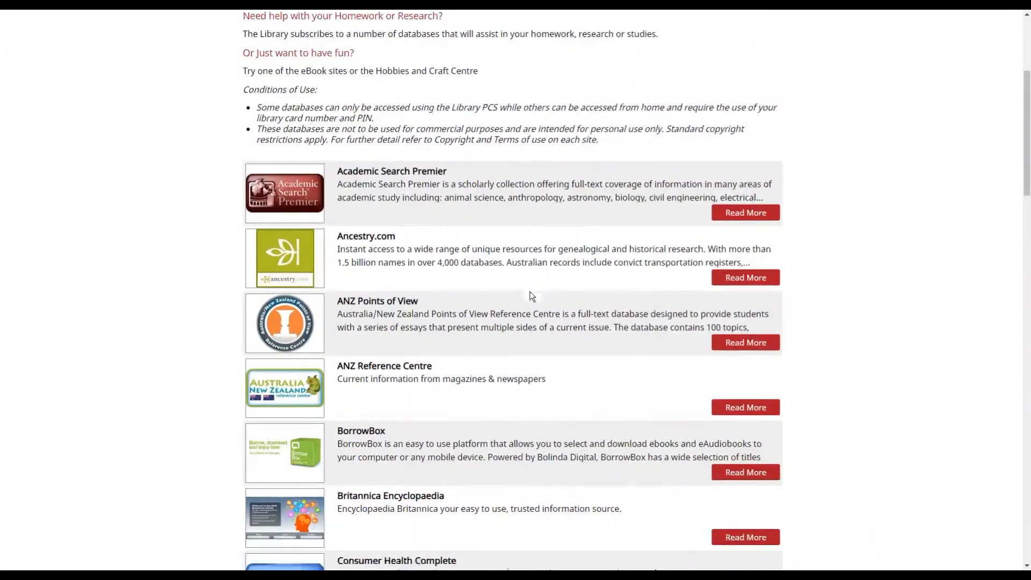
scroll("down", 3)
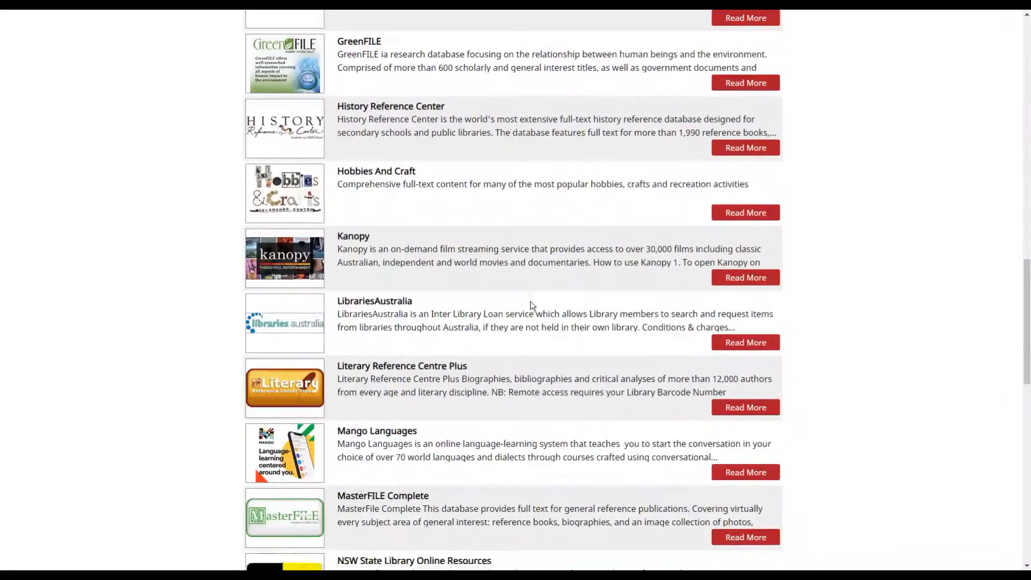
scroll("down", 3)
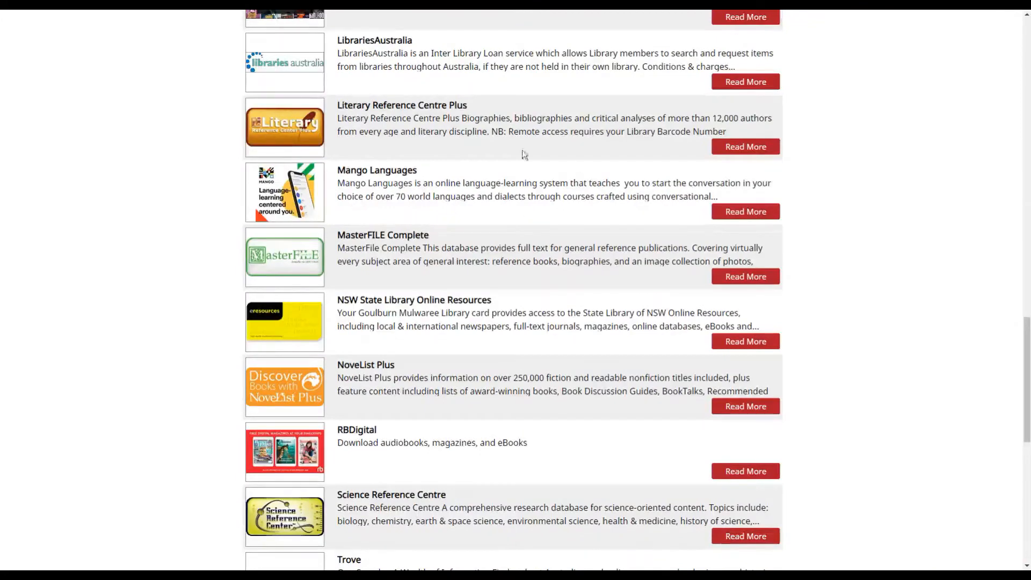
Step: View the Mango Languages resource details and follow the link to the Mango site
left_click(745, 212)
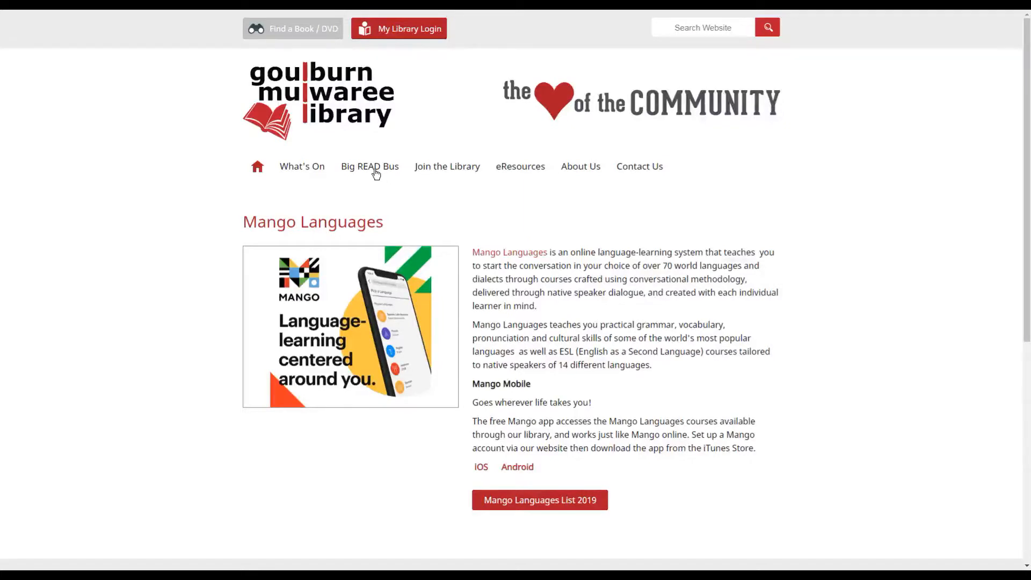
mouse_move(517, 467)
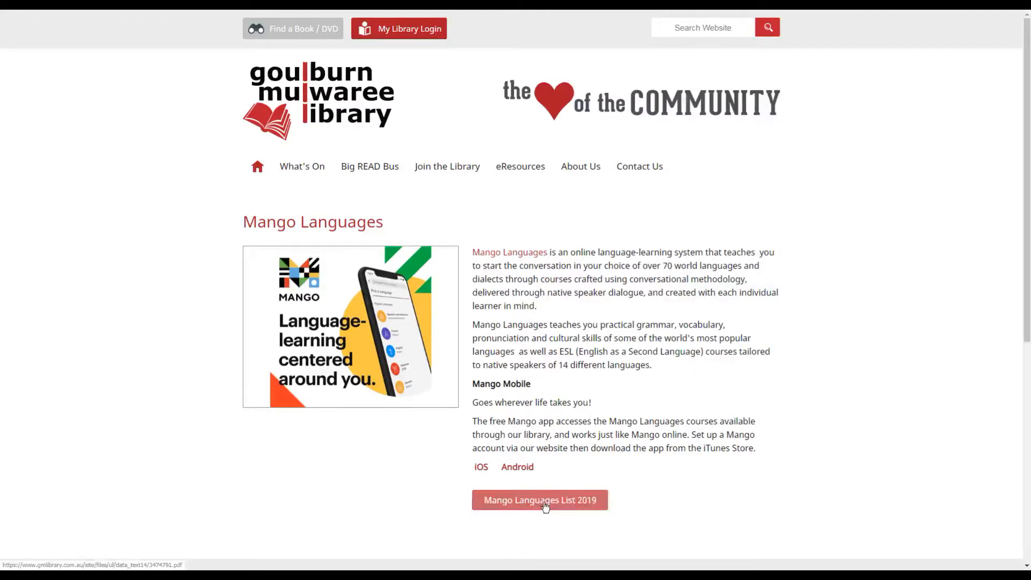
mouse_move(540, 499)
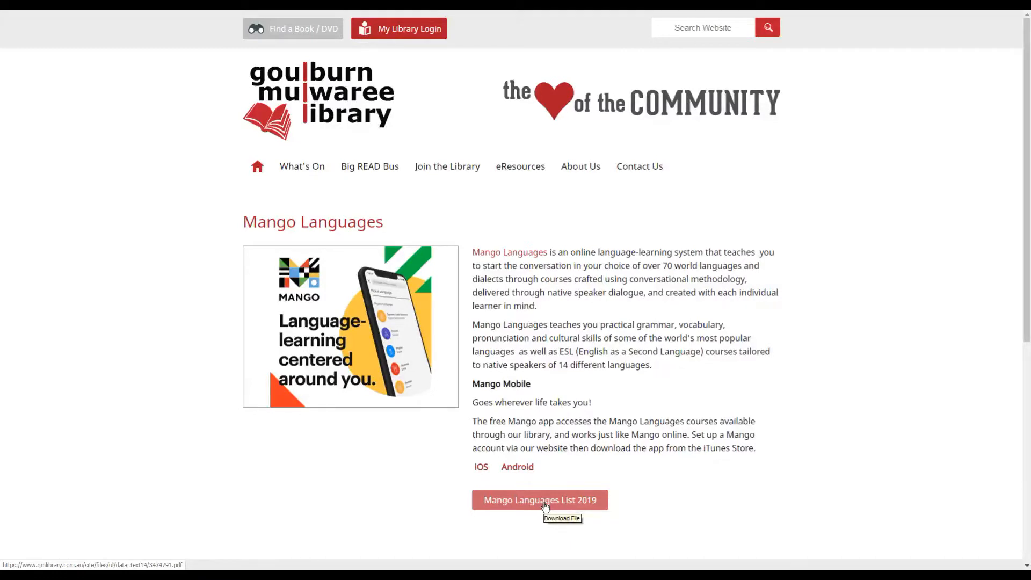
mouse_move(497, 252)
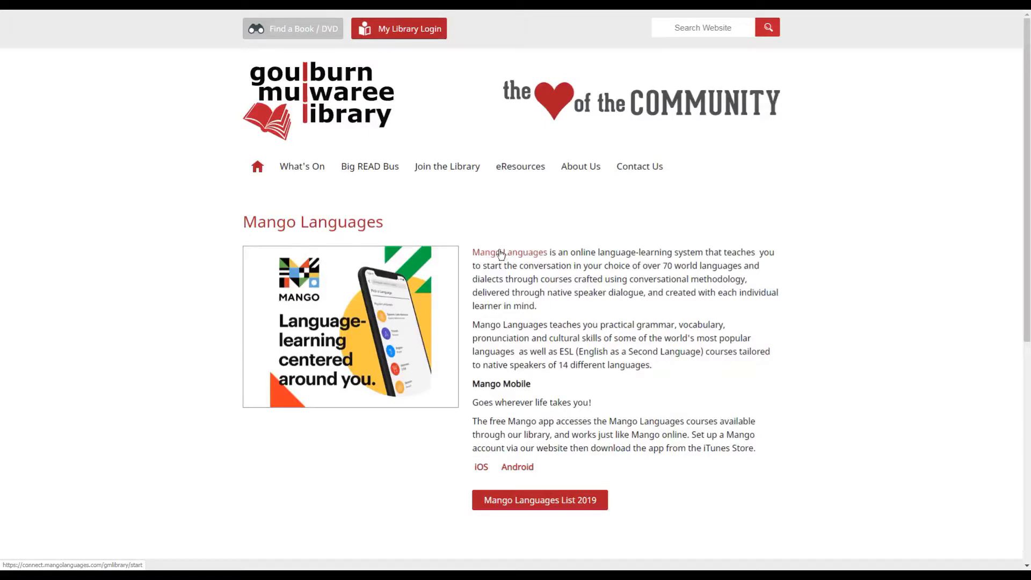
left_click(509, 252)
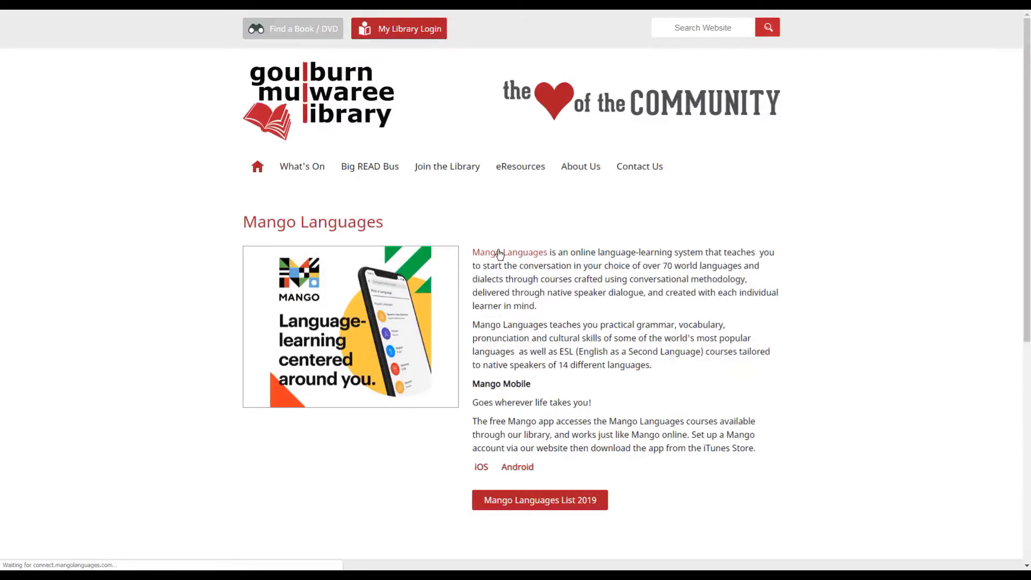
Step: Load the Mango Languages log-in page for Goulburn Mulwaree Library
left_click(509, 252)
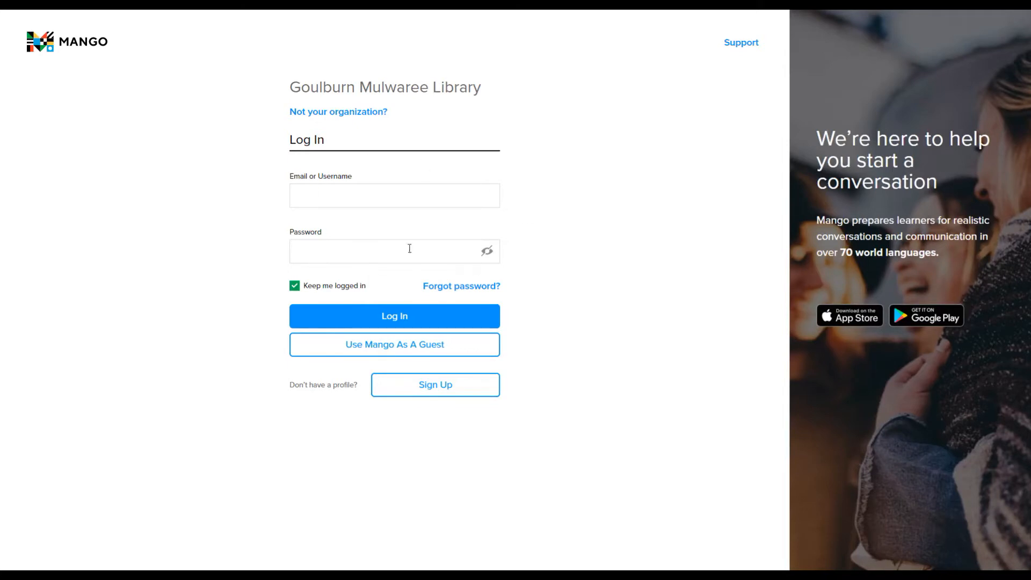
mouse_move(510, 267)
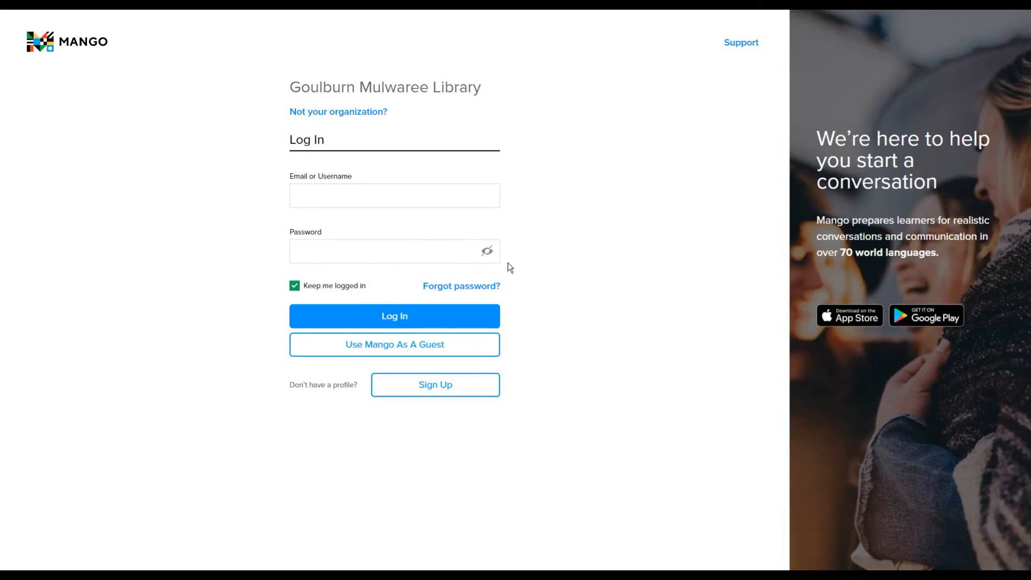
mouse_move(435, 385)
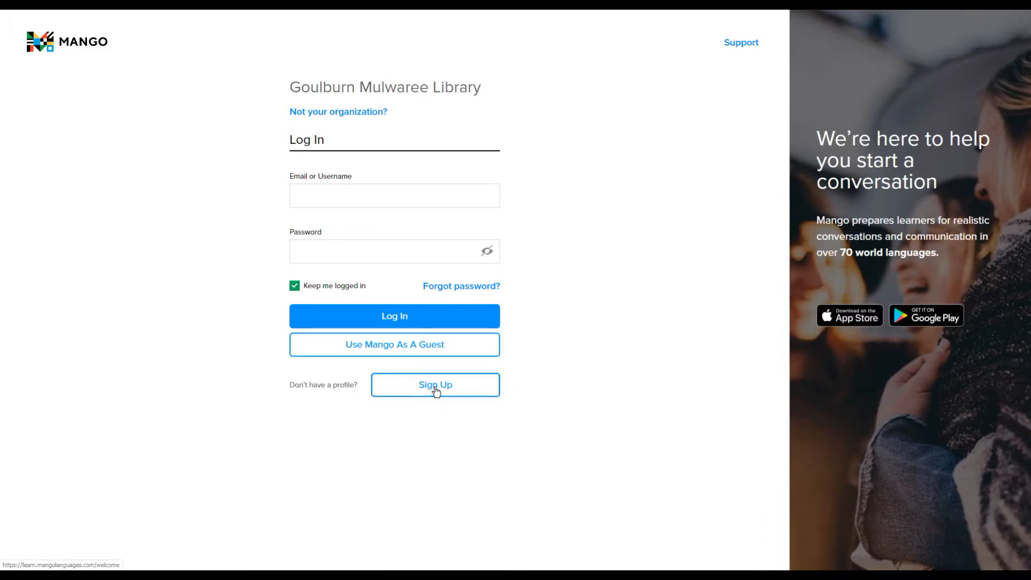
left_click(435, 385)
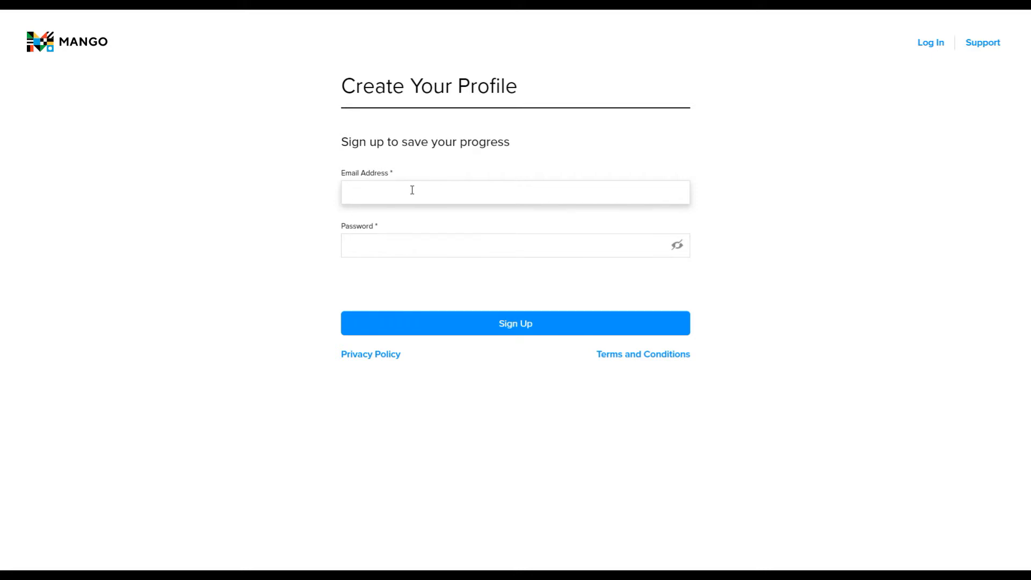
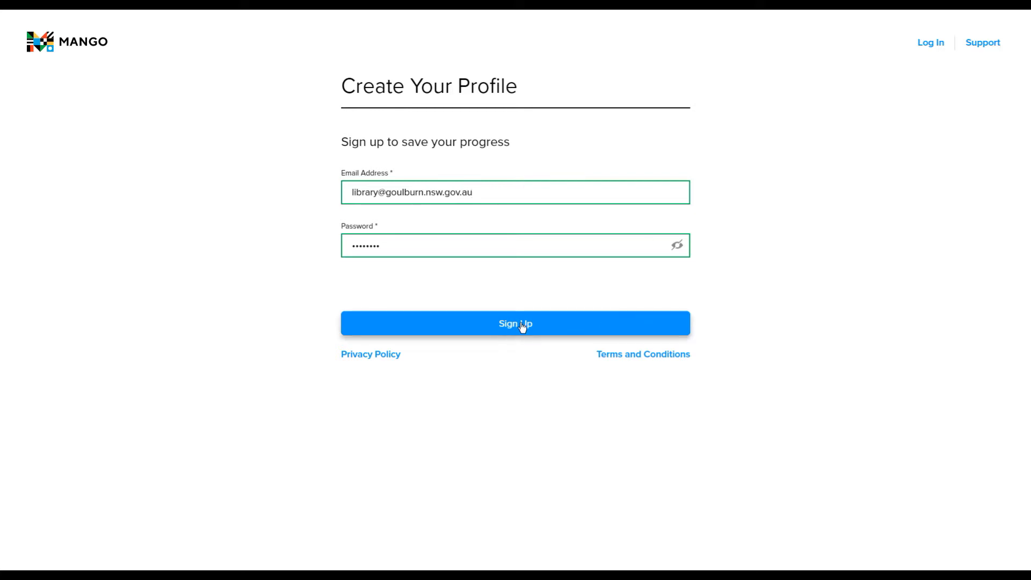
Step: Submit the new profile and agree to the Data Consent Form, reaching Pick a Language
left_click(515, 323)
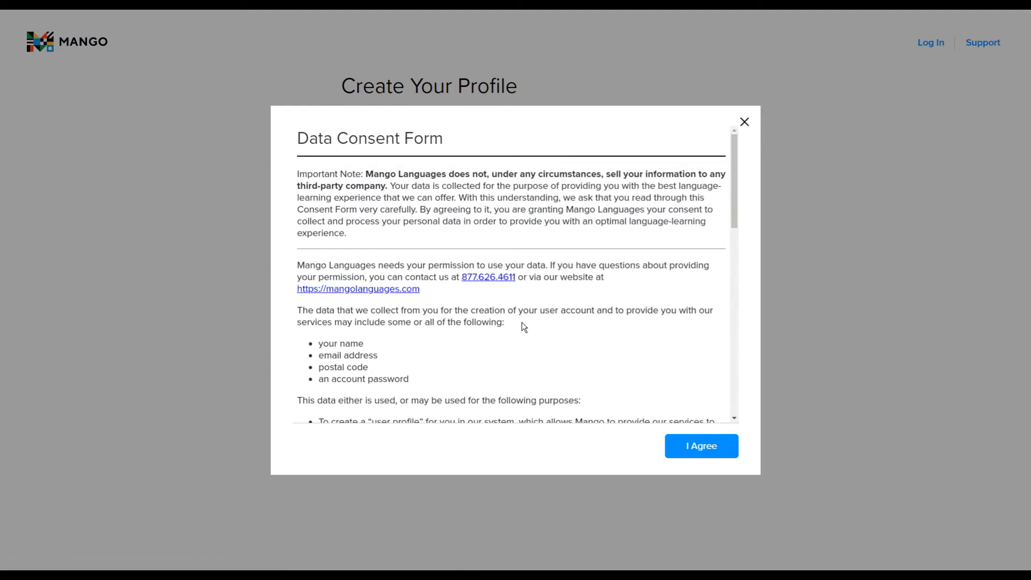
mouse_move(662, 205)
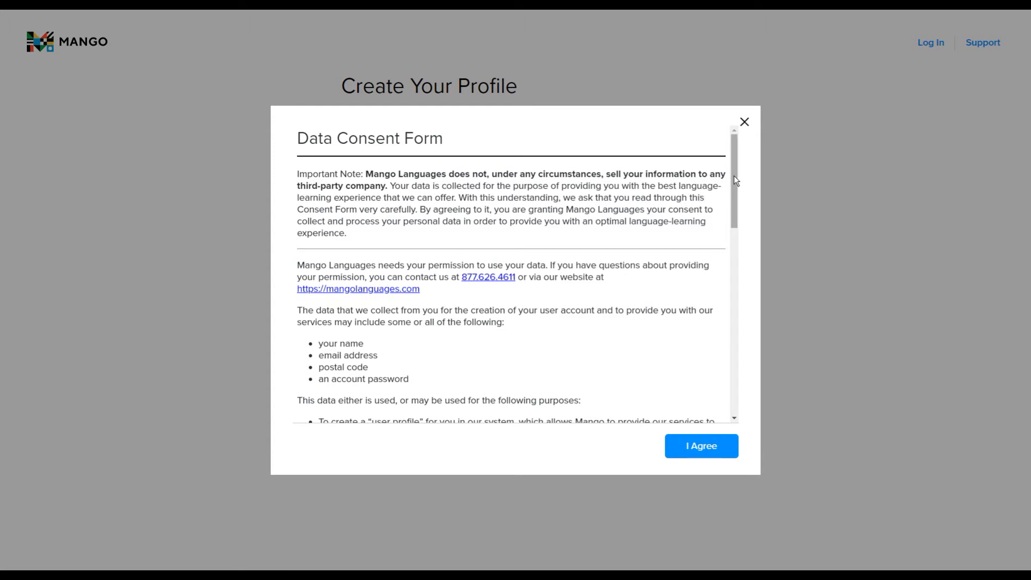
scroll("down", 3)
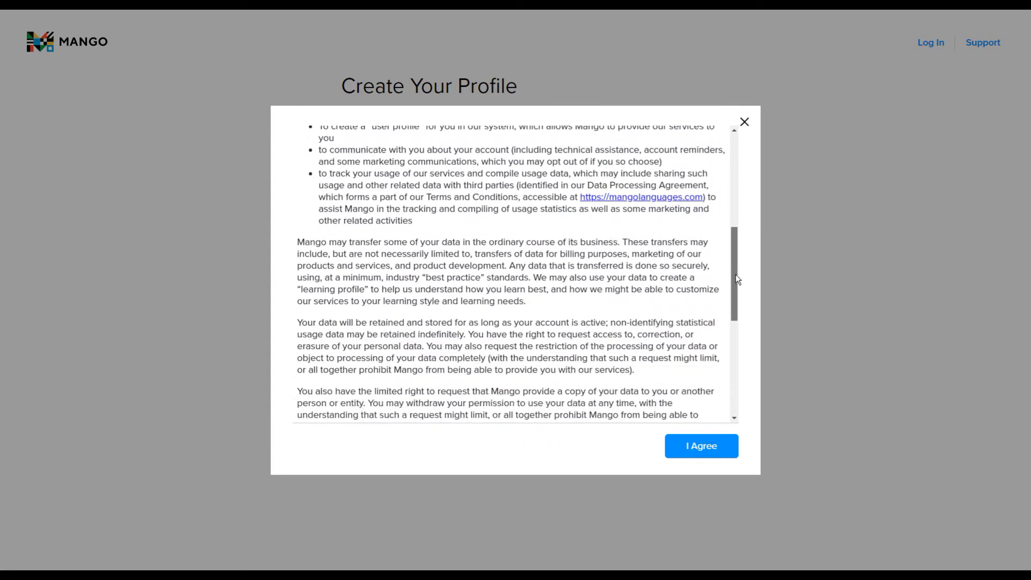
scroll("down", 3)
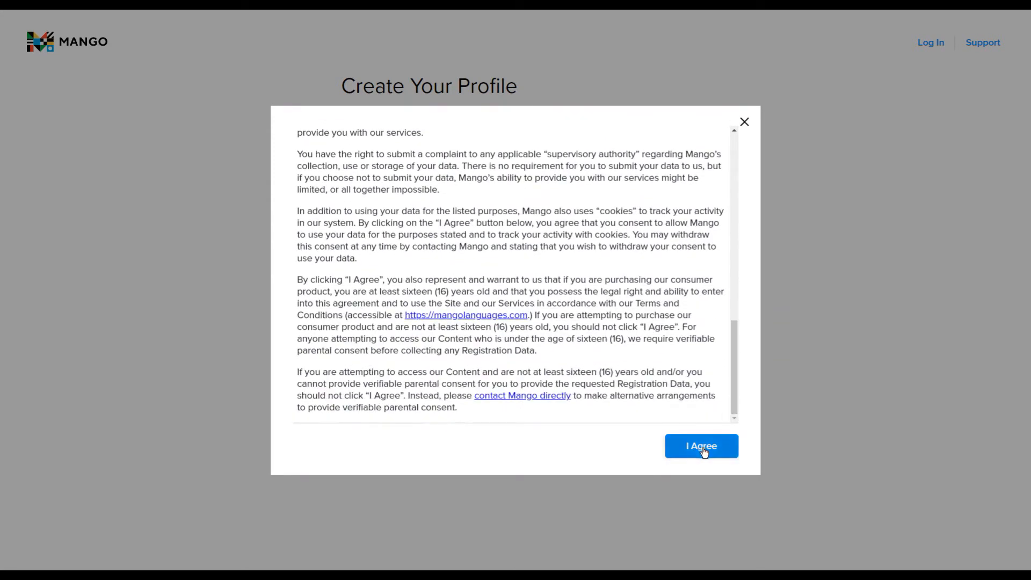
left_click(701, 445)
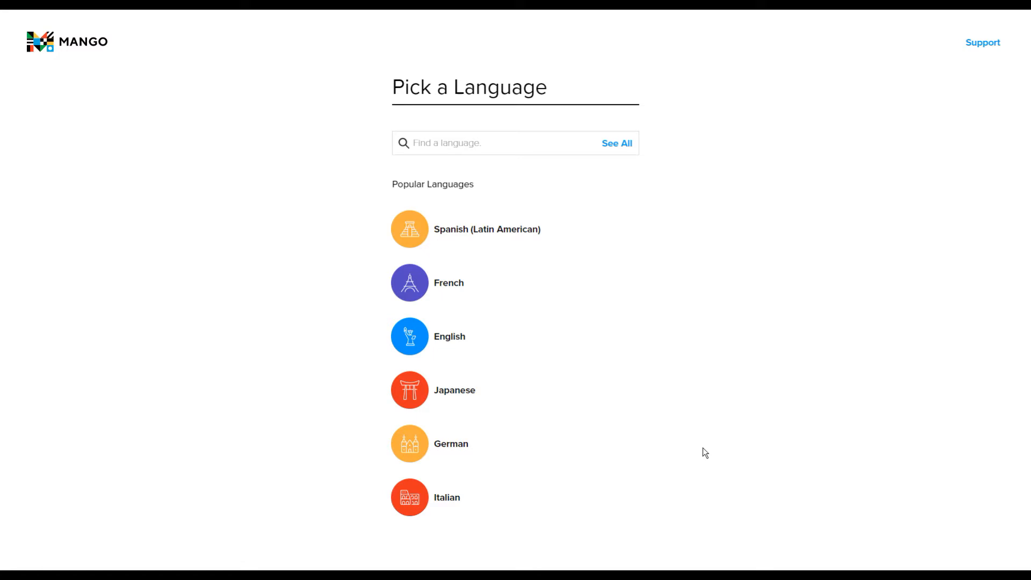
mouse_move(667, 267)
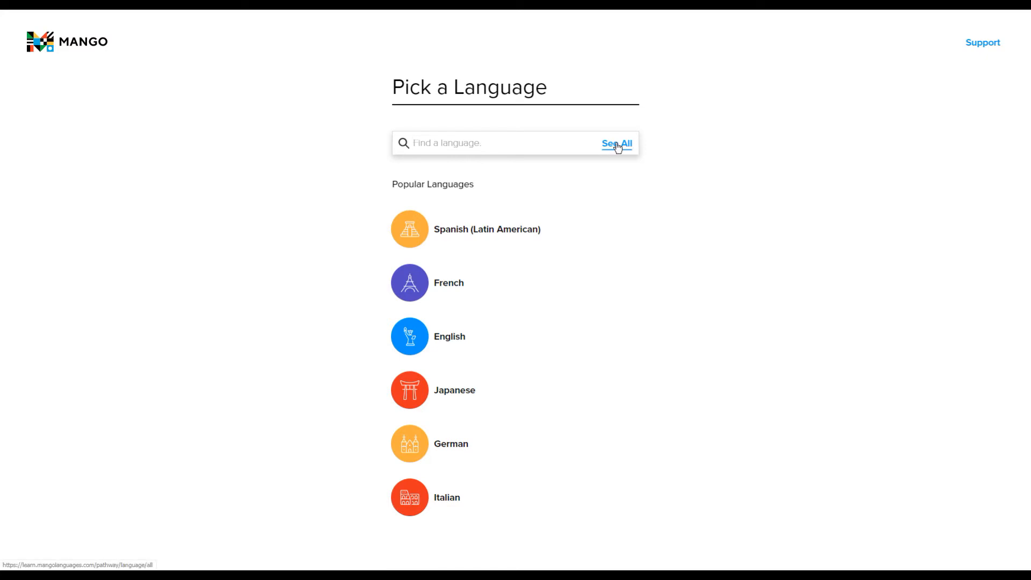
left_click(617, 142)
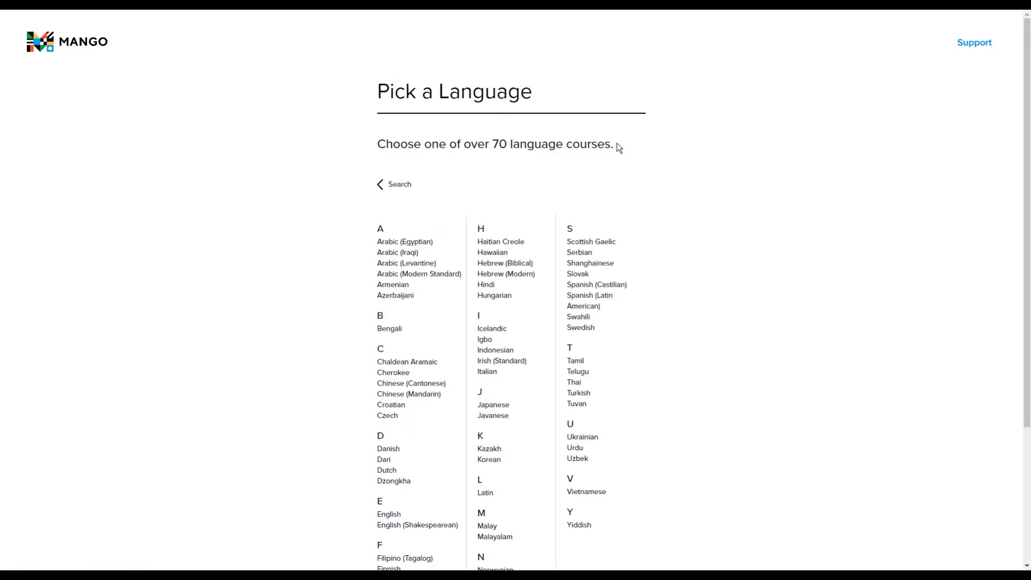
mouse_move(980, 169)
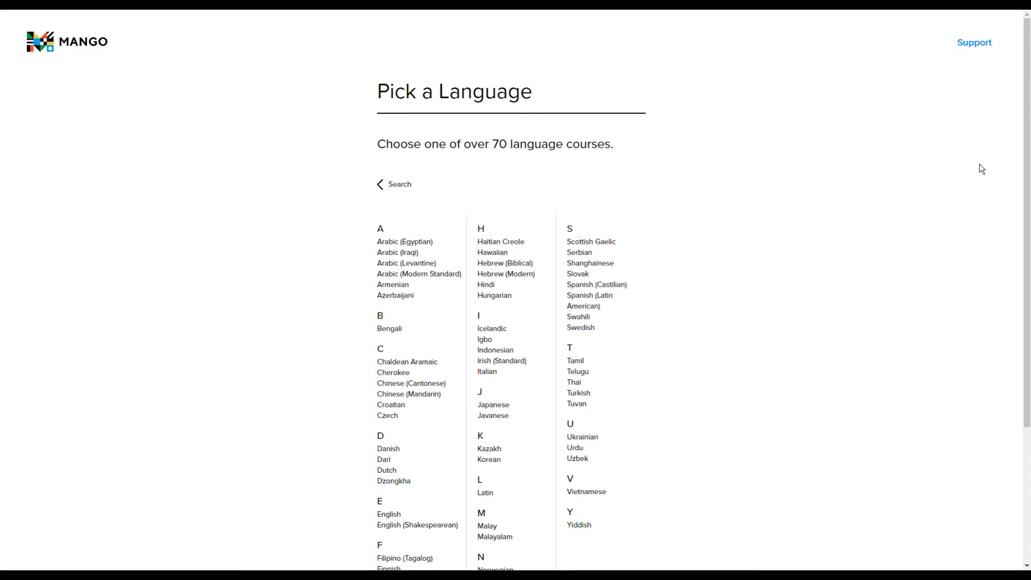
scroll("down", 3)
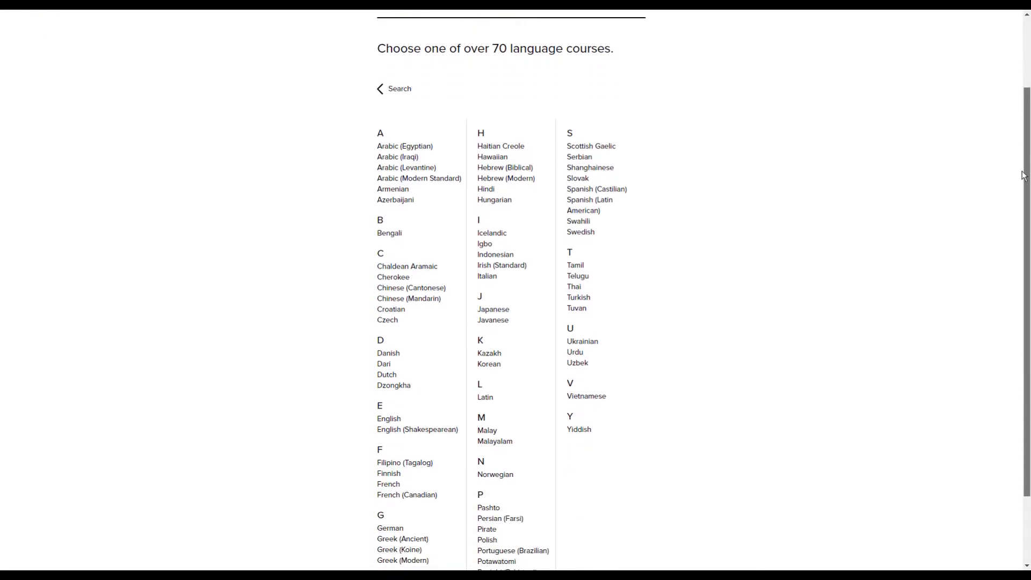
scroll("down", 3)
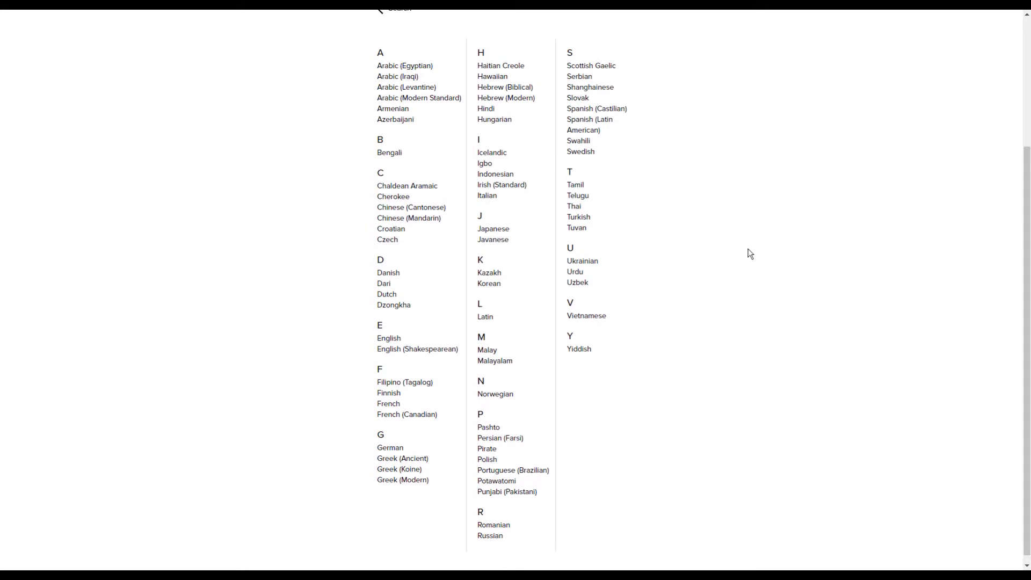
mouse_move(300, 332)
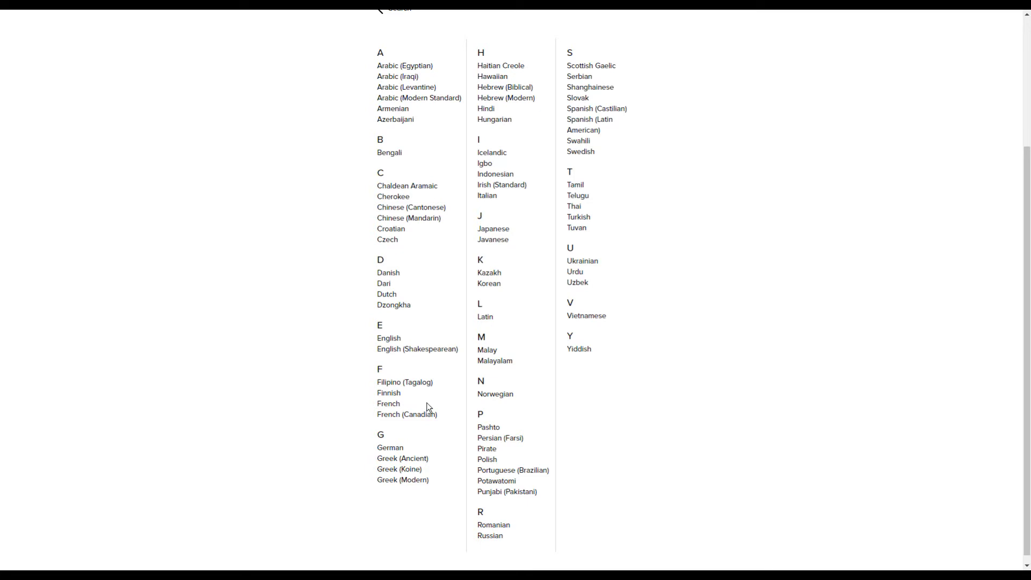
mouse_move(732, 149)
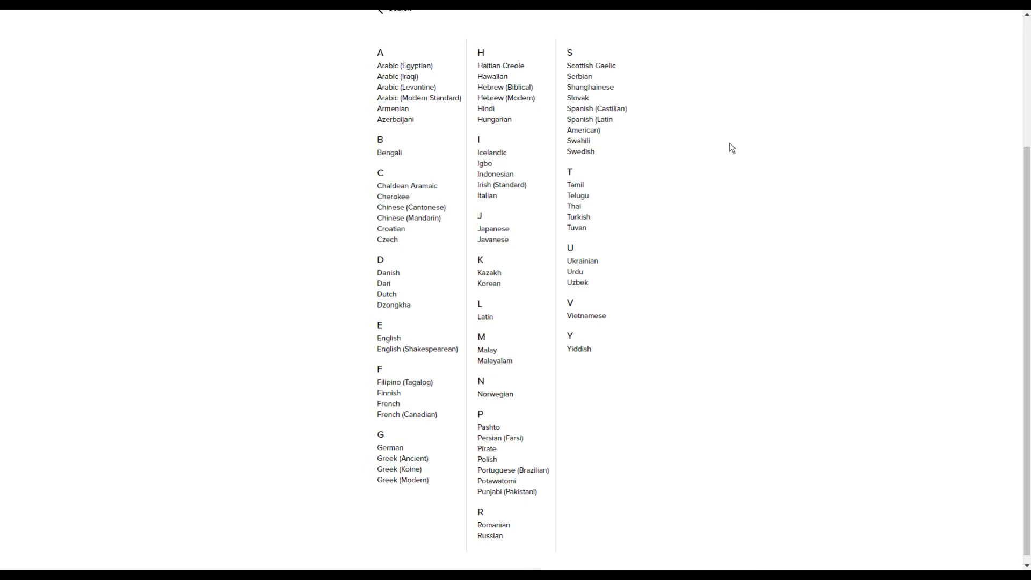
mouse_move(599, 71)
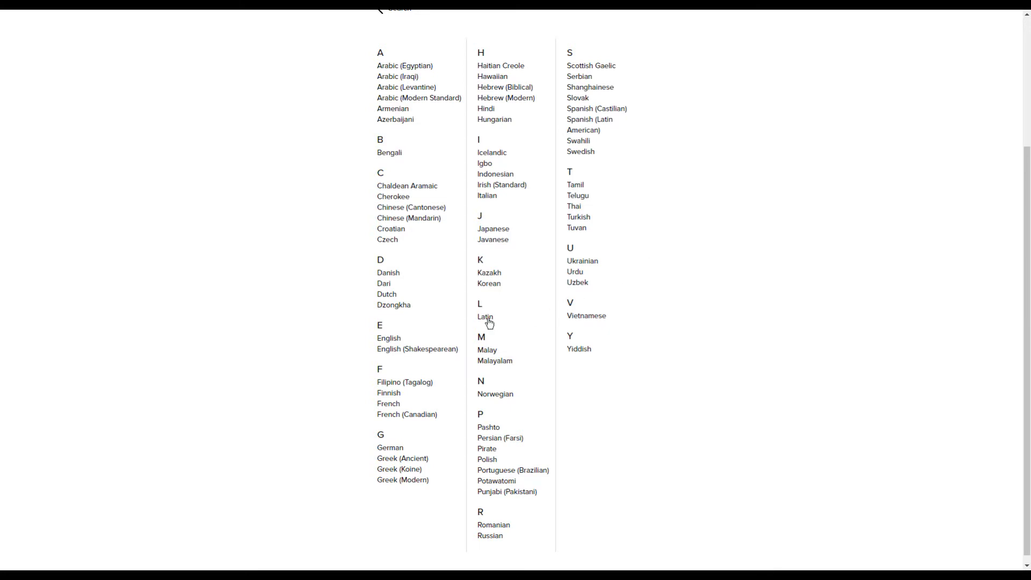
mouse_move(654, 428)
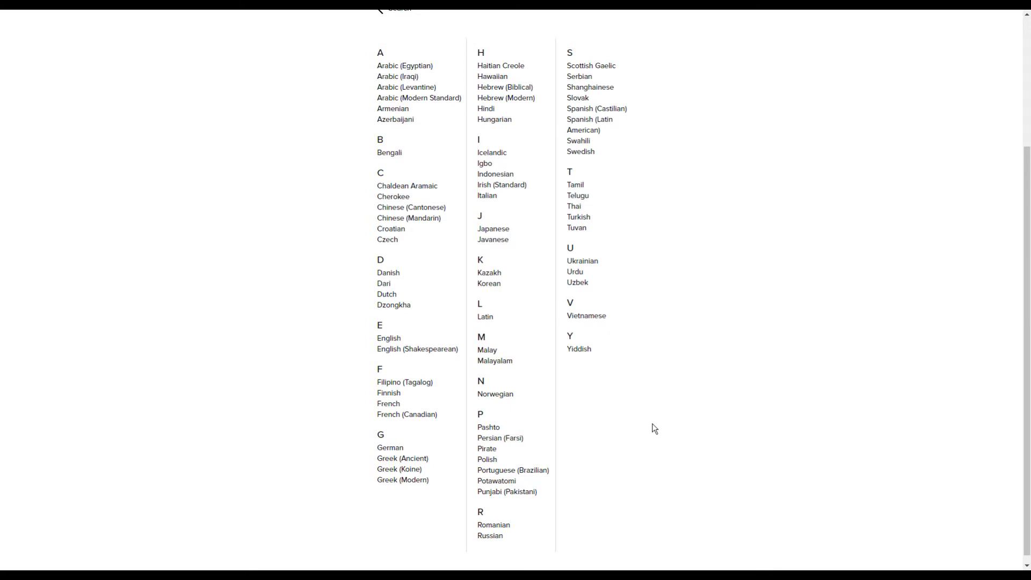
mouse_move(649, 413)
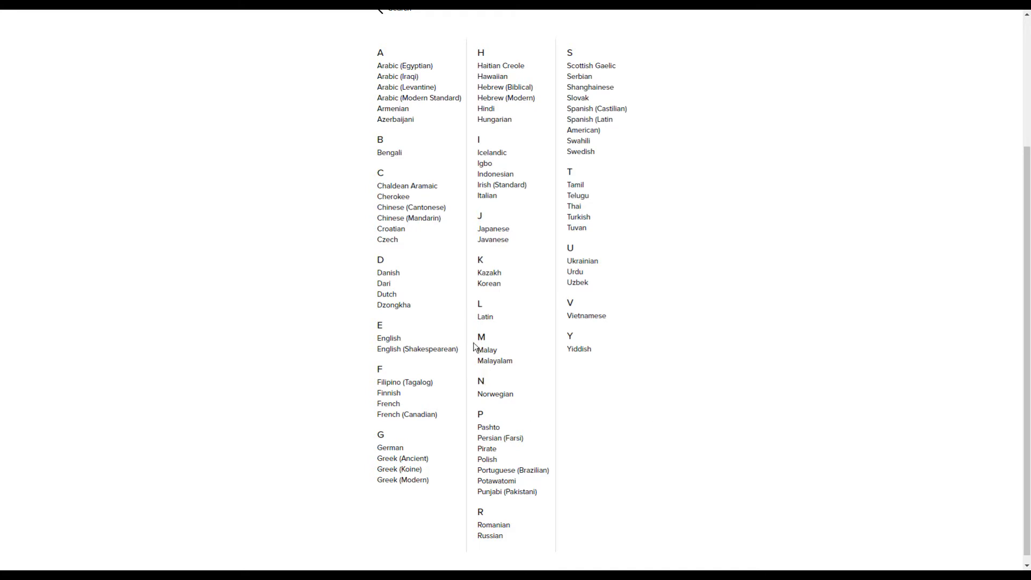
mouse_move(389, 409)
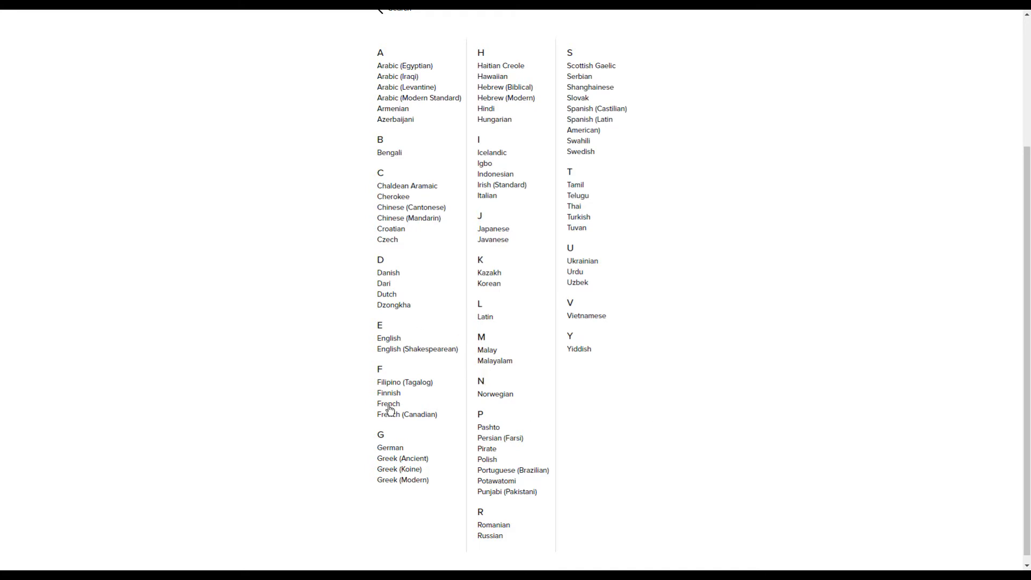
Step: Enter the French course and scroll through its main units starting from Introductions
left_click(388, 404)
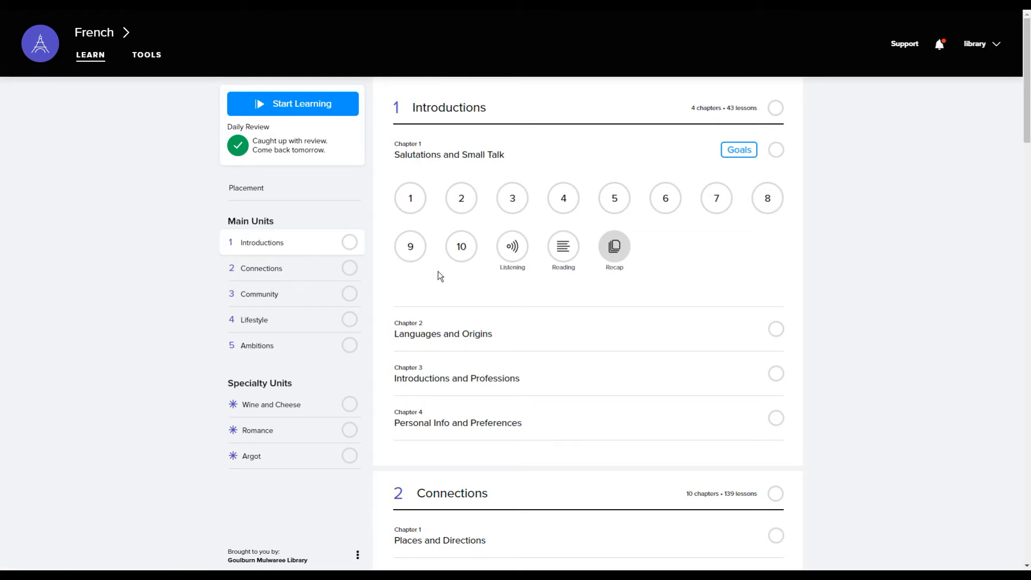
mouse_move(396, 220)
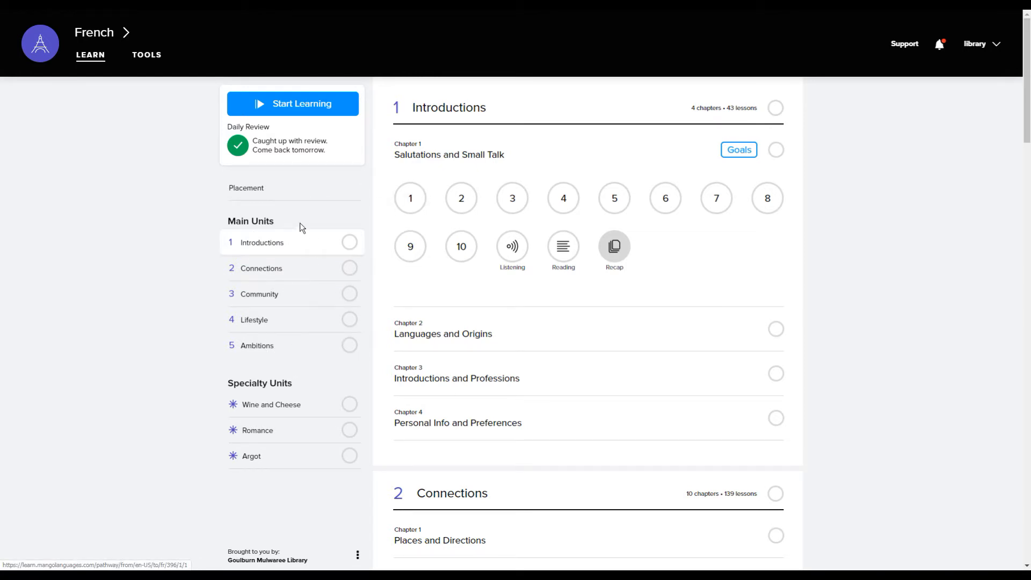
left_click(461, 197)
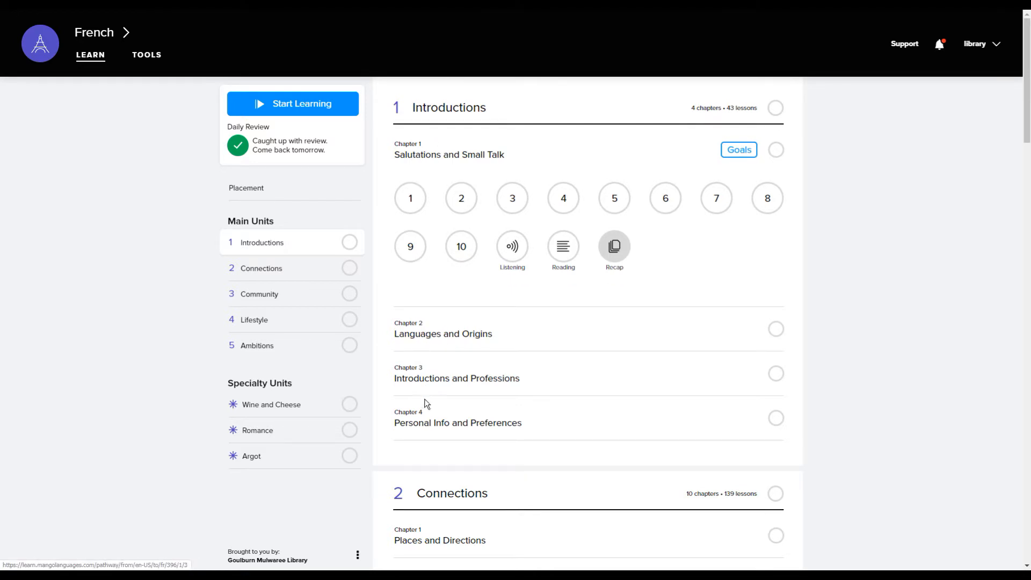
scroll("down", 3)
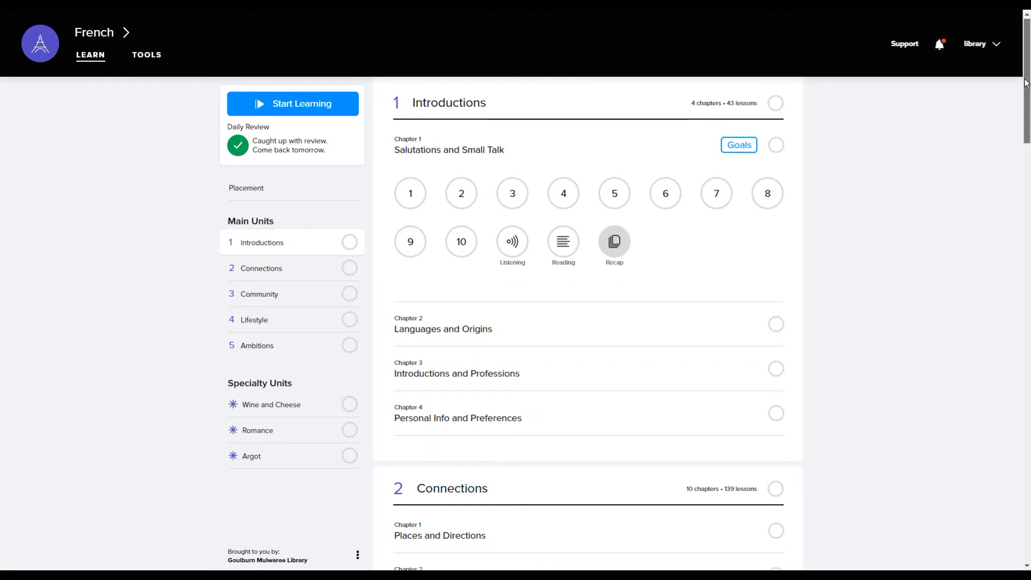
scroll("down", 3)
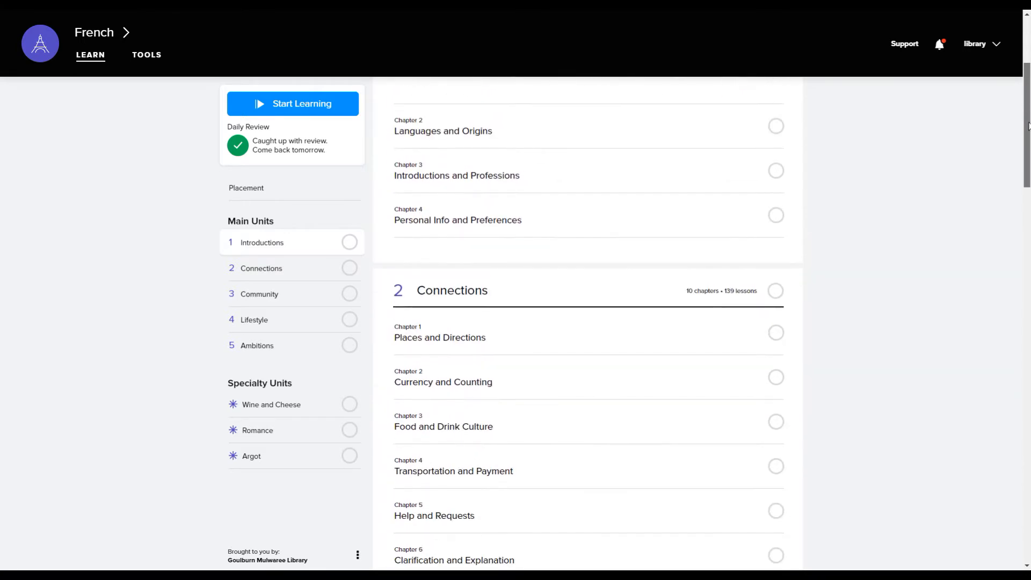
scroll("down", 3)
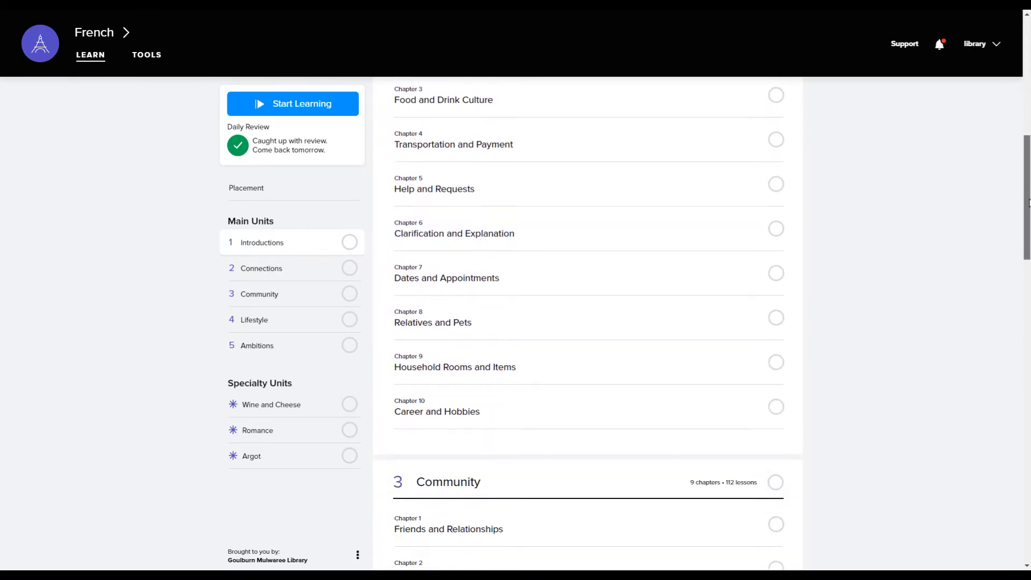
scroll("down", 3)
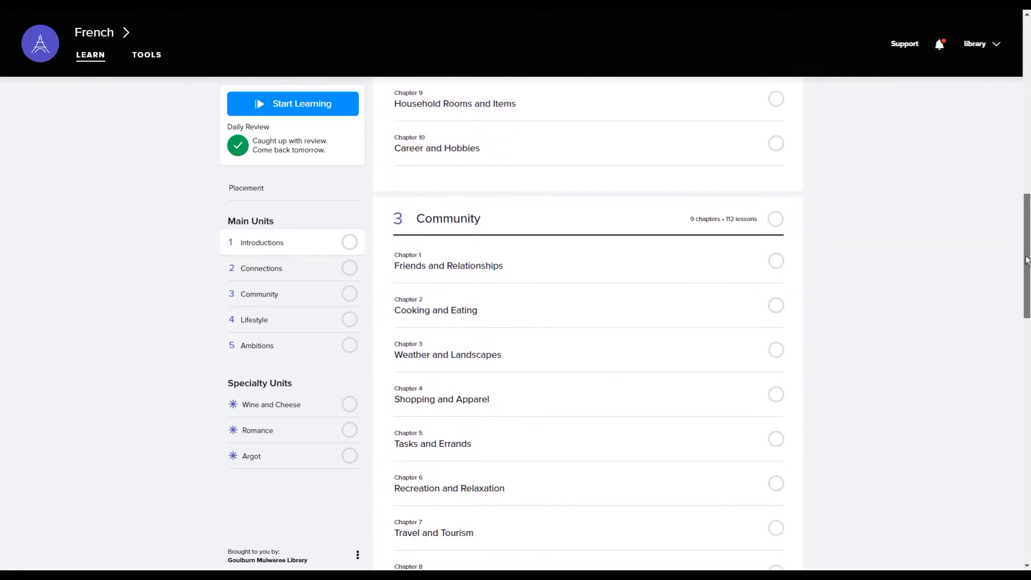
Step: Continue down to the Ambitions unit, then jump back to Introductions from the sidebar
scroll("down", 3)
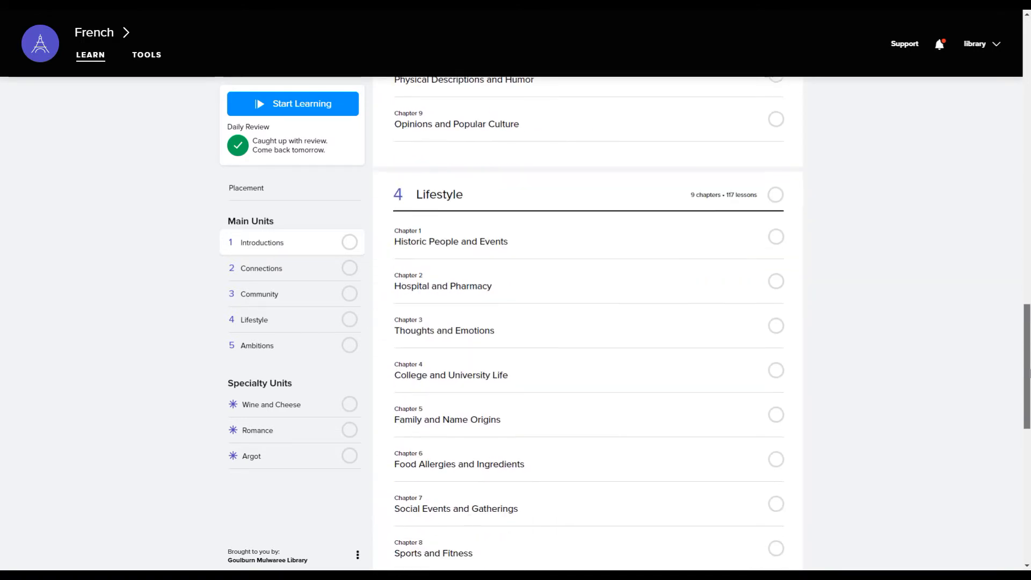
scroll("down", 3)
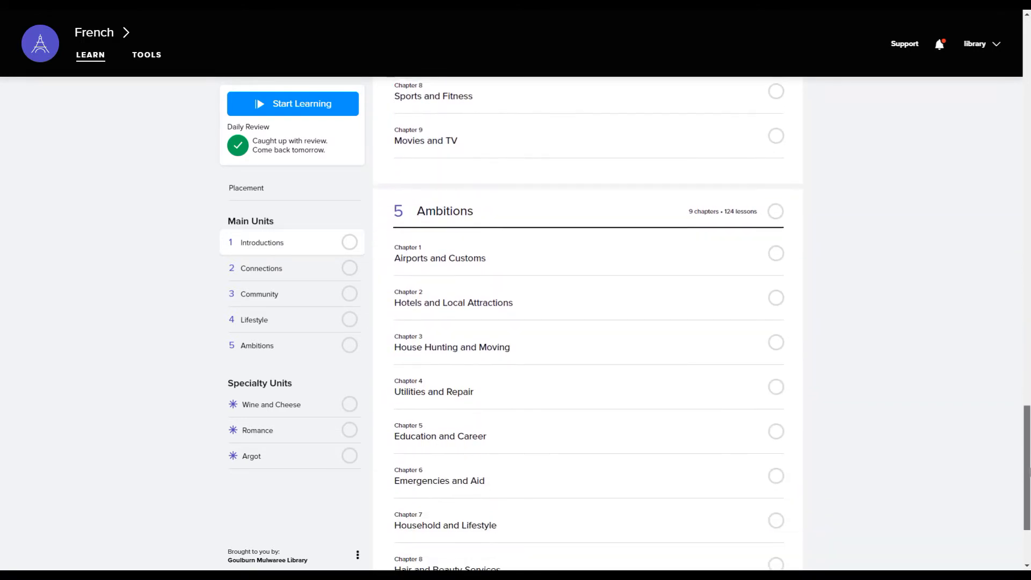
scroll("down", 3)
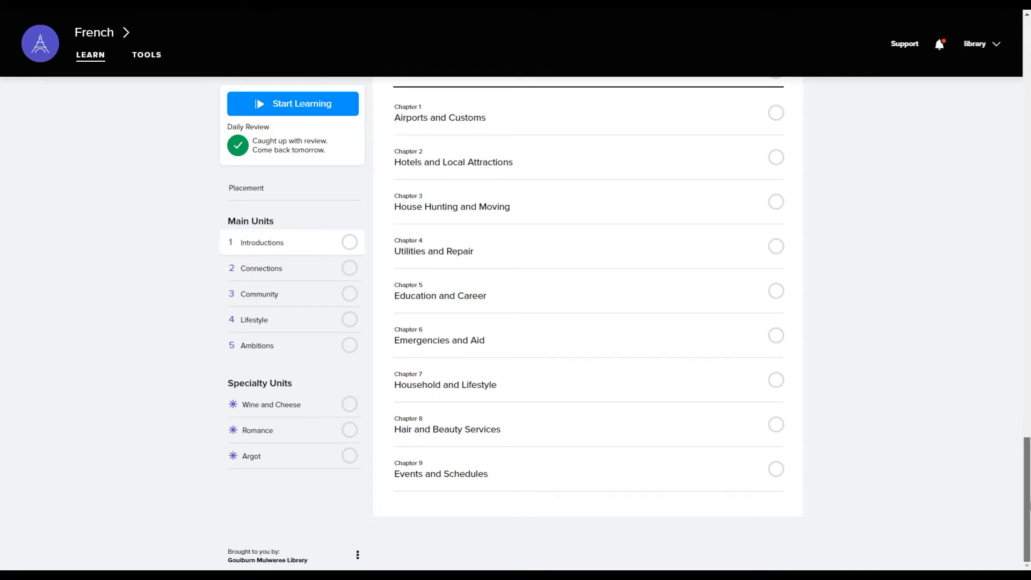
left_click(253, 320)
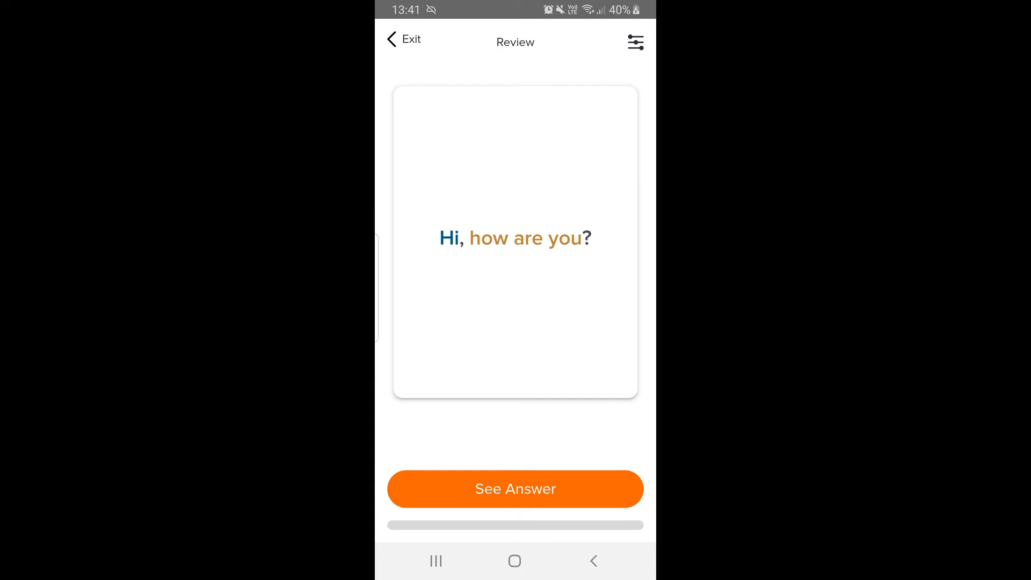
Step: Return to the Introductions unit showing Chapter 1 Salutations and Small Talk lessons
left_click(514, 489)
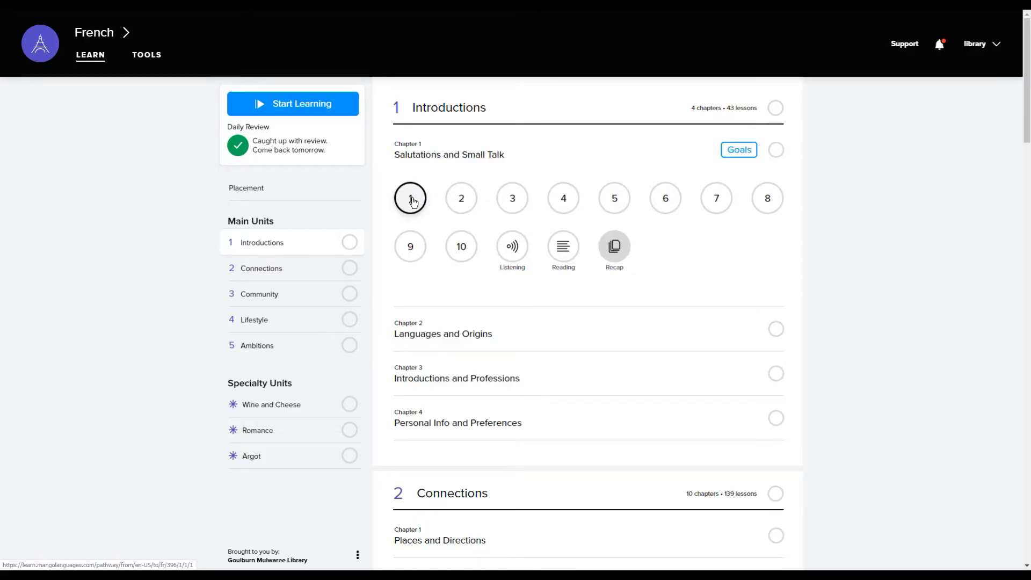
Step: Start lesson 1 of Salutations and Small Talk, showing its conversational and grammar goals
left_click(409, 198)
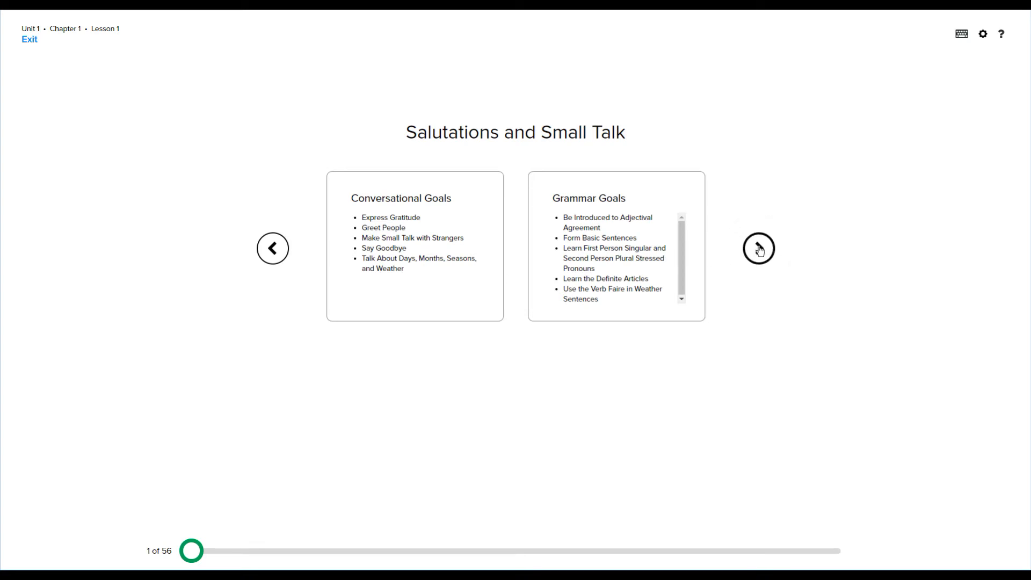
Step: Step through the six-line chapter conversation and reach slide 3 of 56, 'Tiens, bonjour. Ça va ?'
left_click(759, 248)
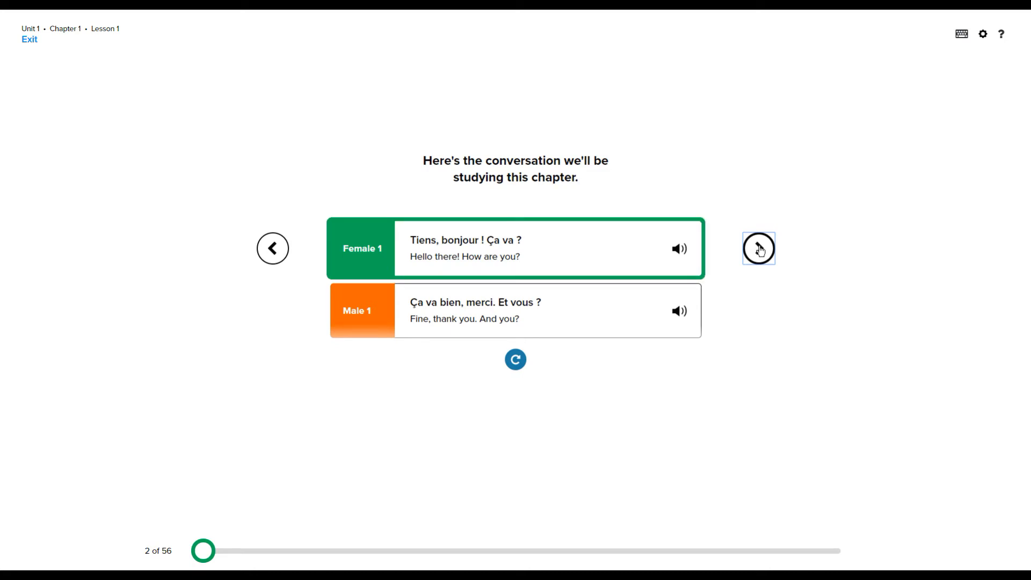
left_click(758, 248)
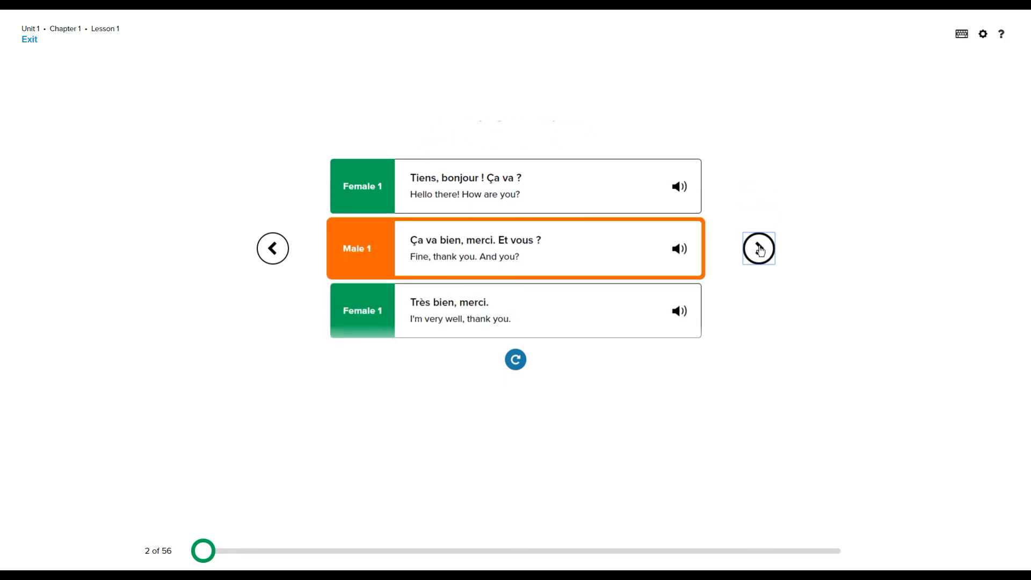
left_click(758, 248)
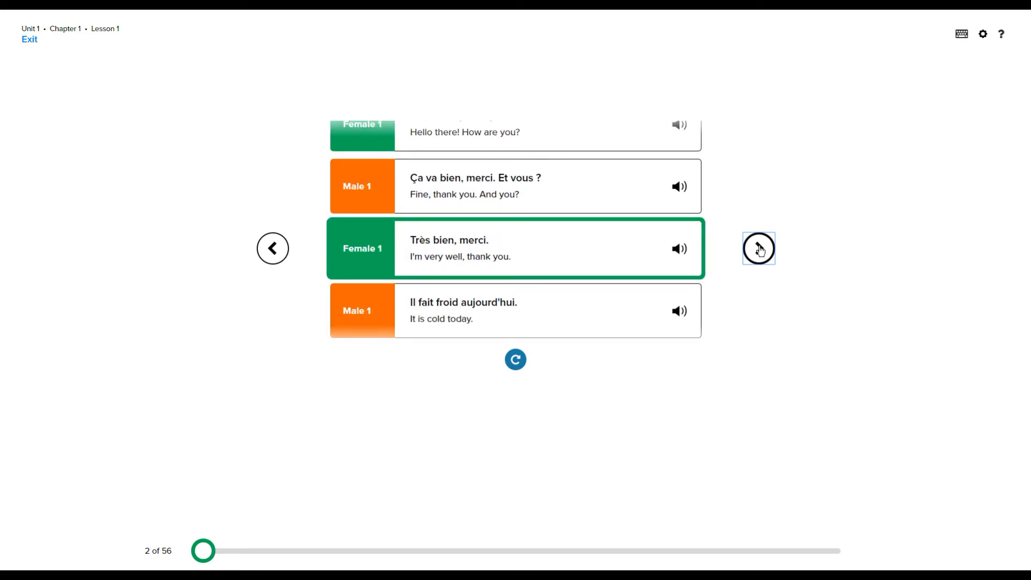
left_click(759, 249)
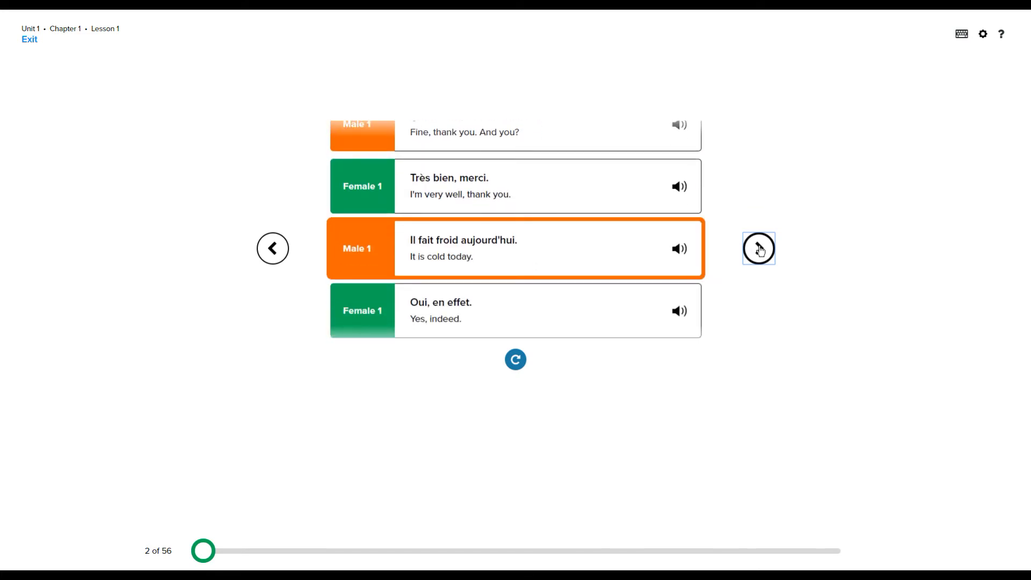
left_click(759, 248)
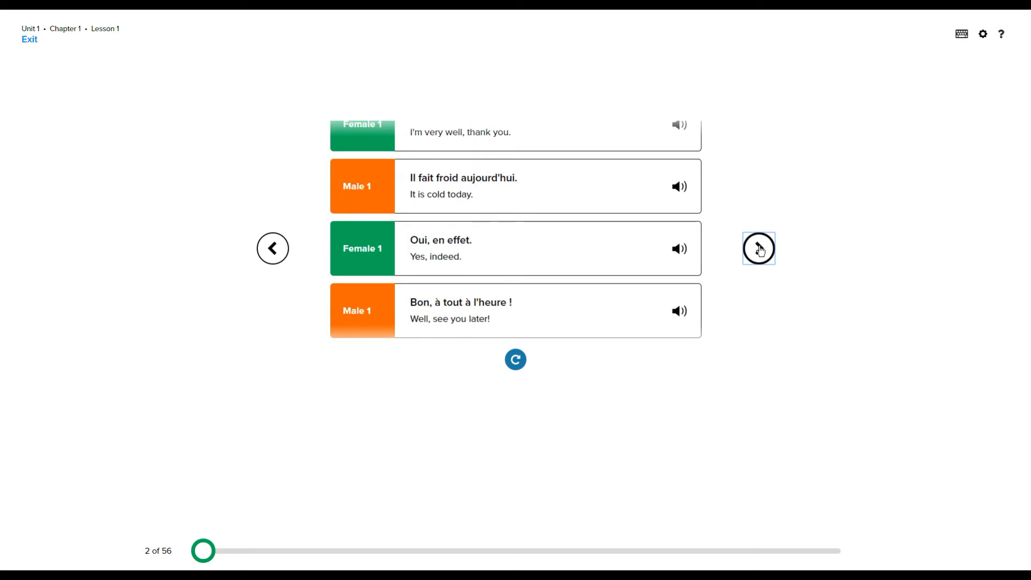
left_click(759, 248)
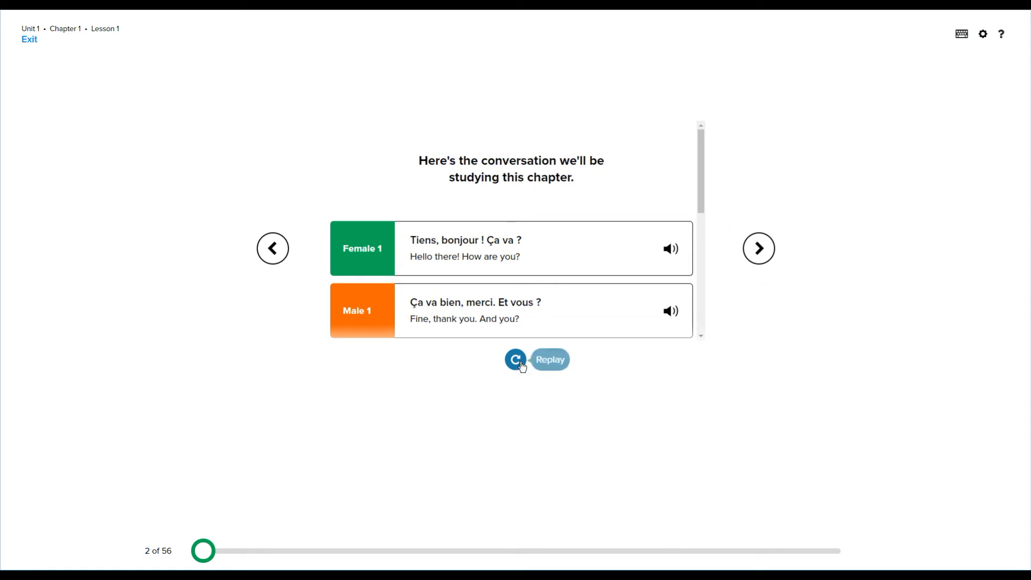
mouse_move(772, 244)
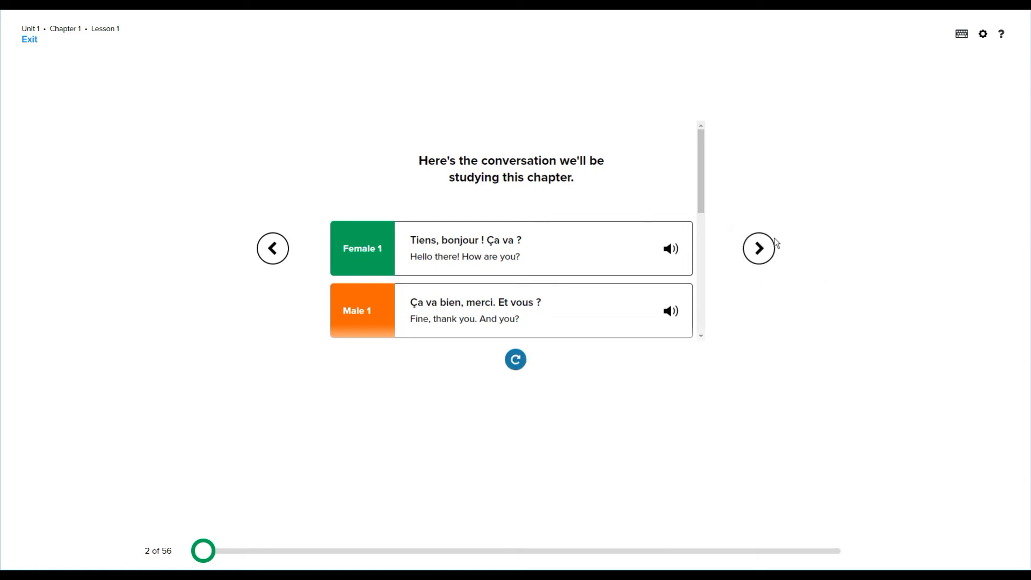
left_click(759, 248)
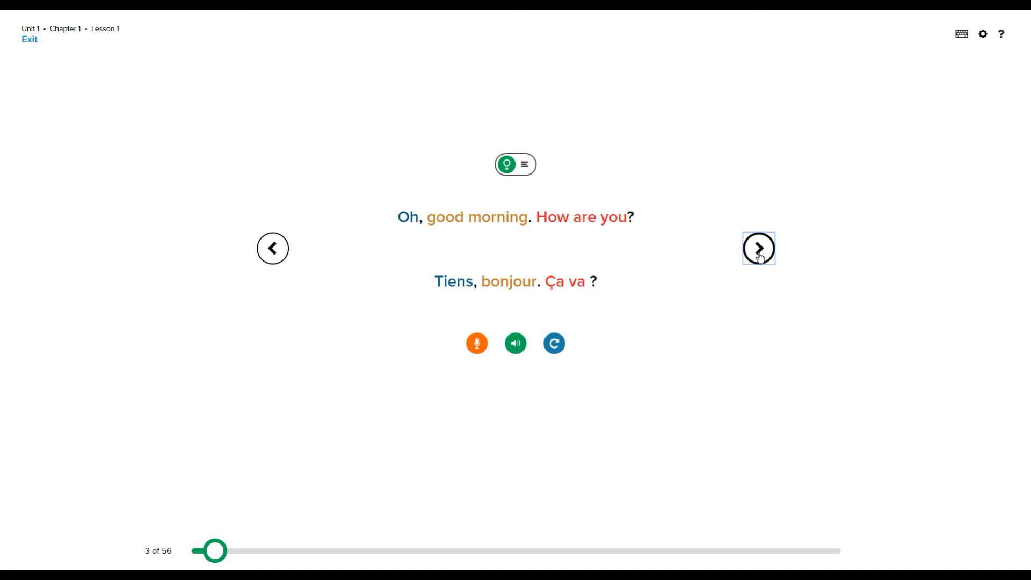
mouse_move(693, 340)
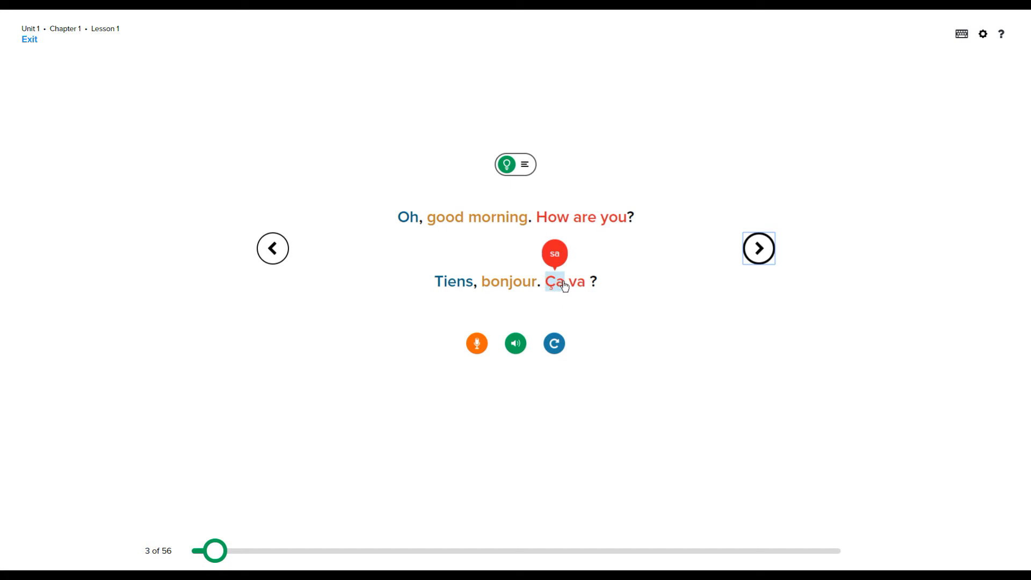
mouse_move(573, 284)
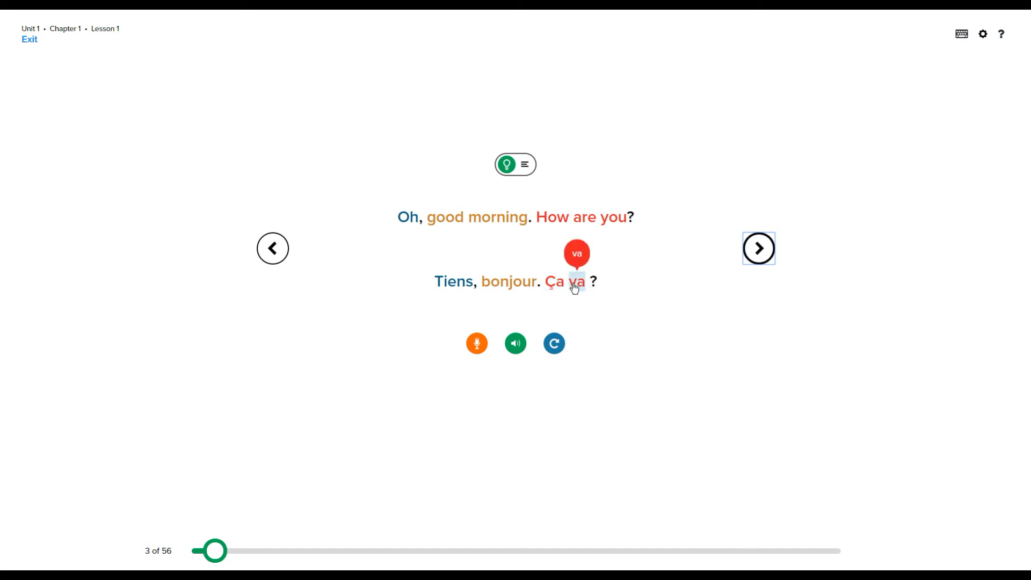
left_click(516, 343)
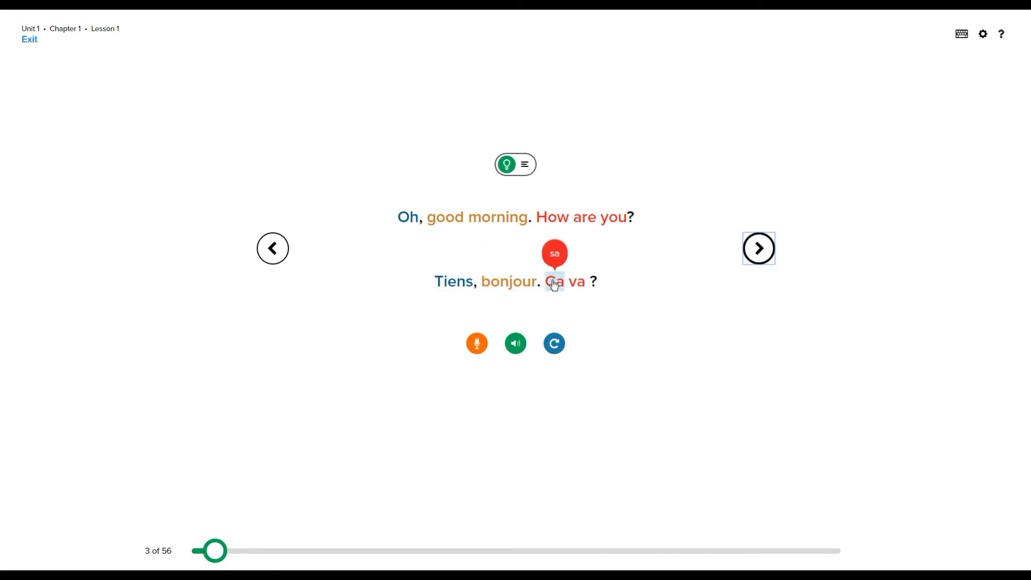
left_click(516, 343)
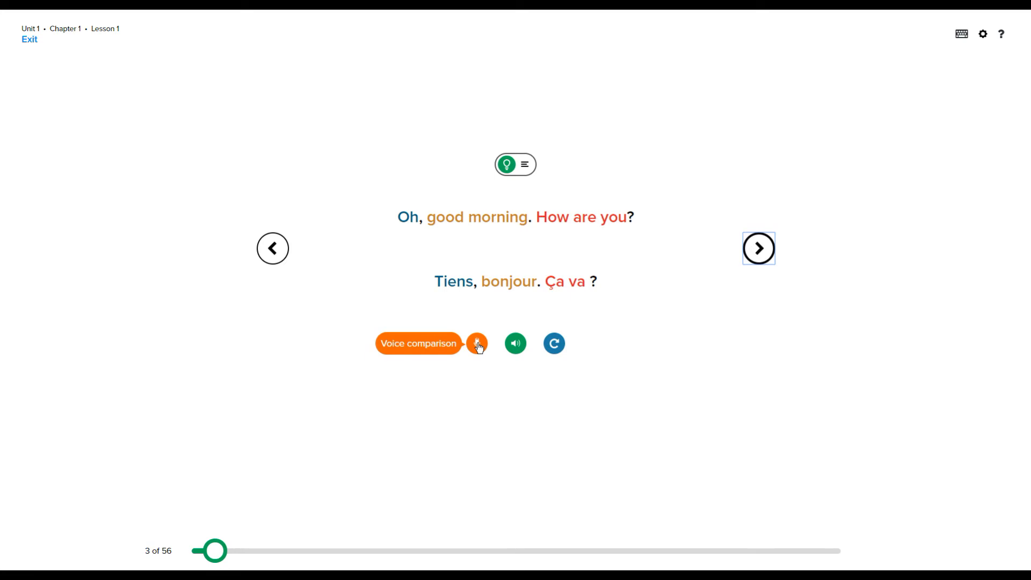
left_click(477, 343)
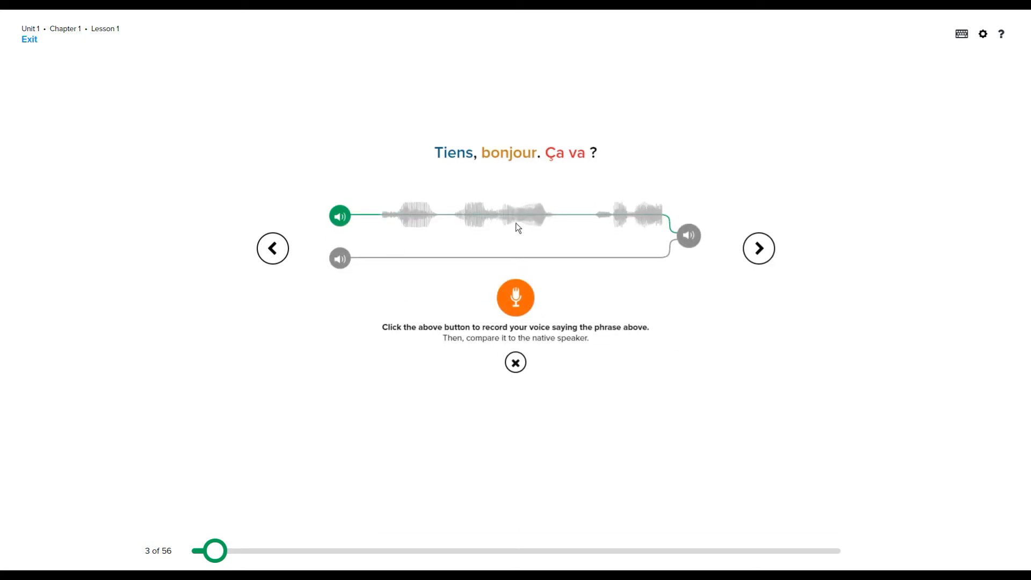
mouse_move(578, 268)
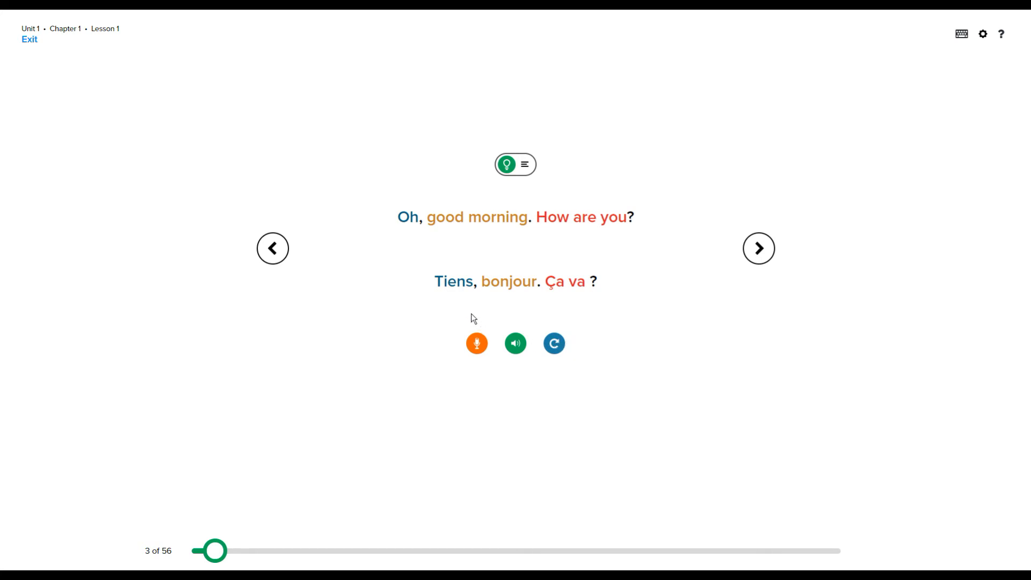
left_click(453, 281)
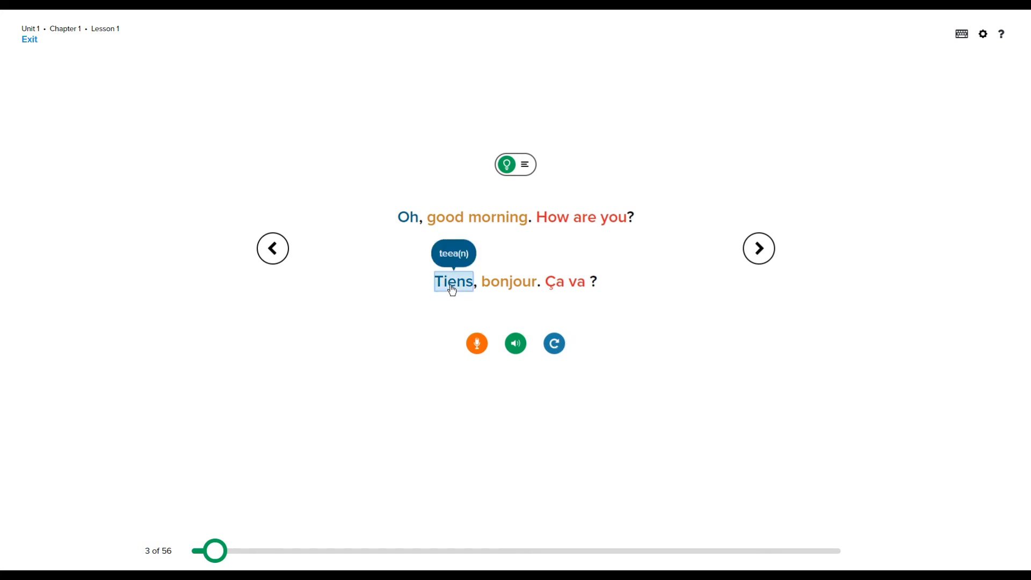
mouse_move(532, 301)
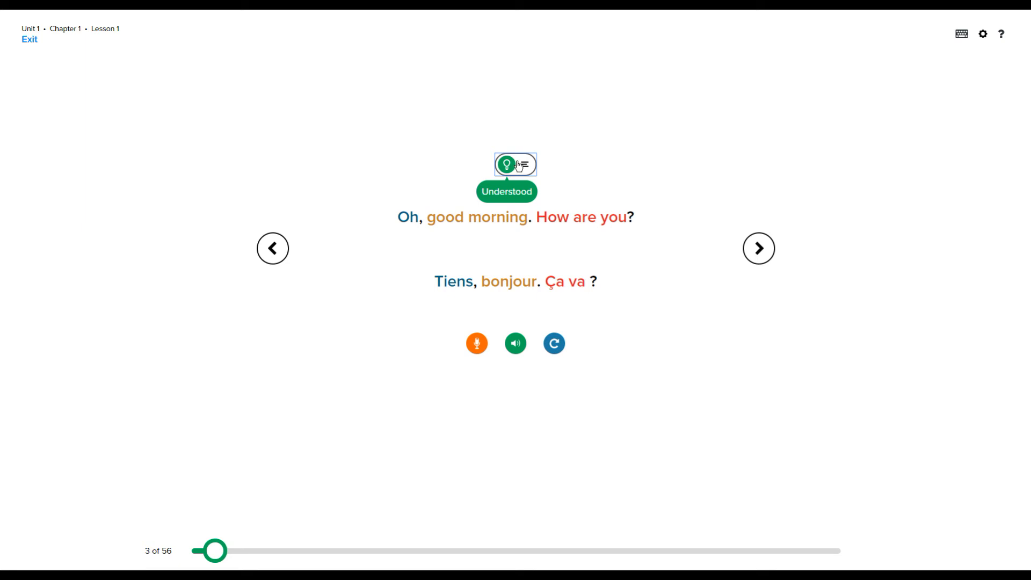
mouse_move(384, 202)
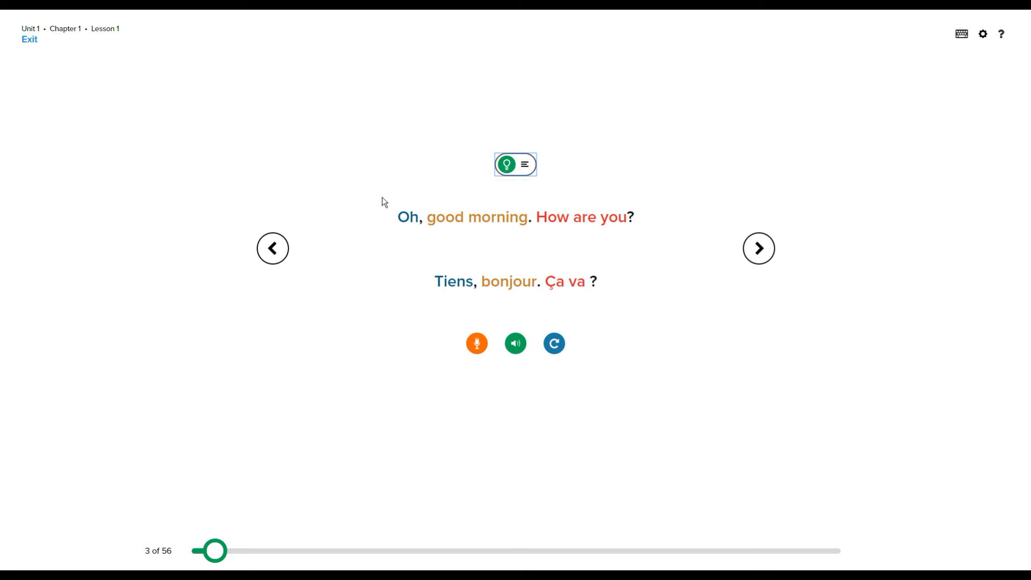
mouse_move(524, 164)
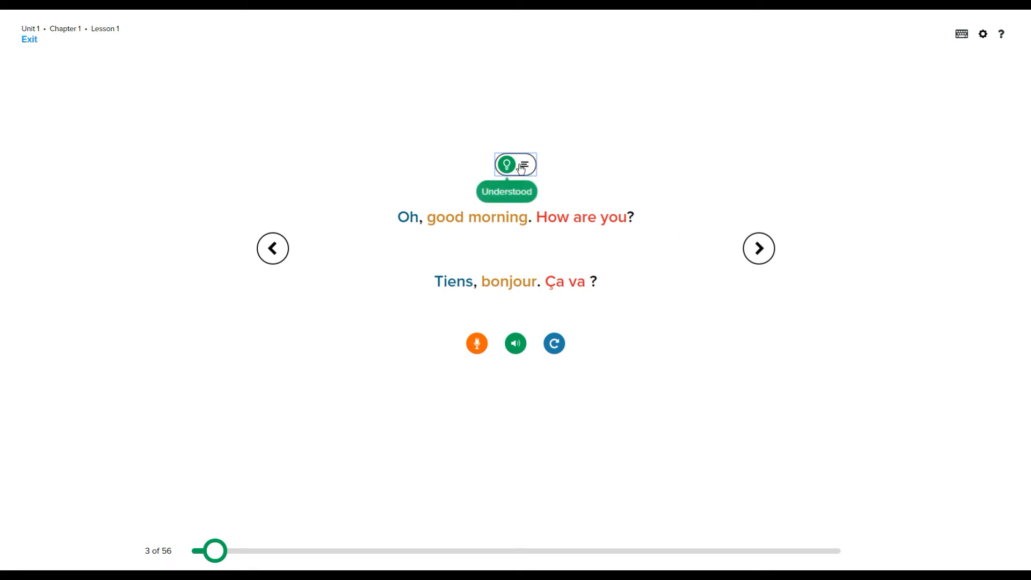
Step: Toggle literal and natural translation, advance to slide 4 'Good morning. / Bonjour.', then exit the lesson
left_click(524, 164)
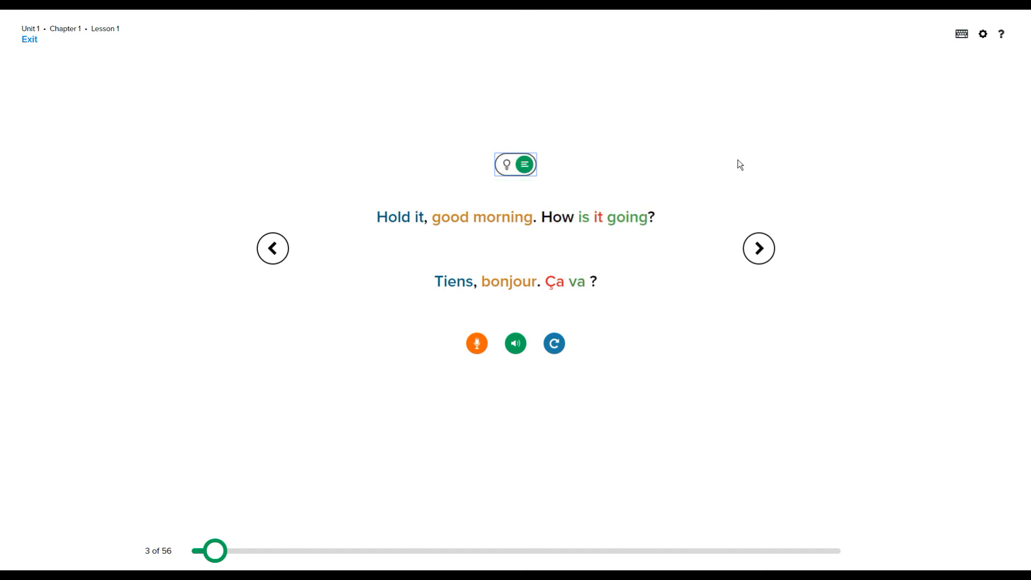
mouse_move(368, 256)
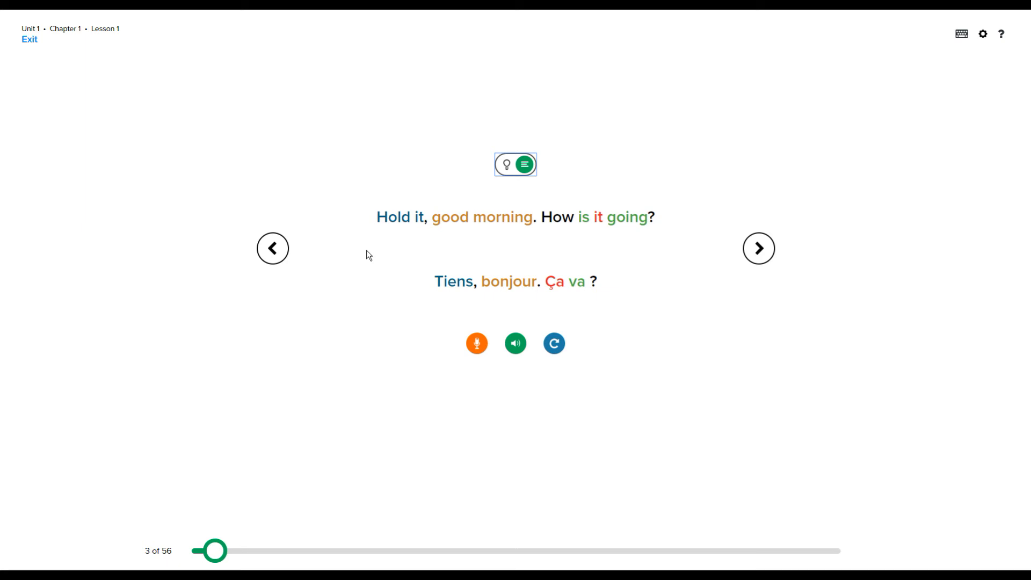
left_click(506, 165)
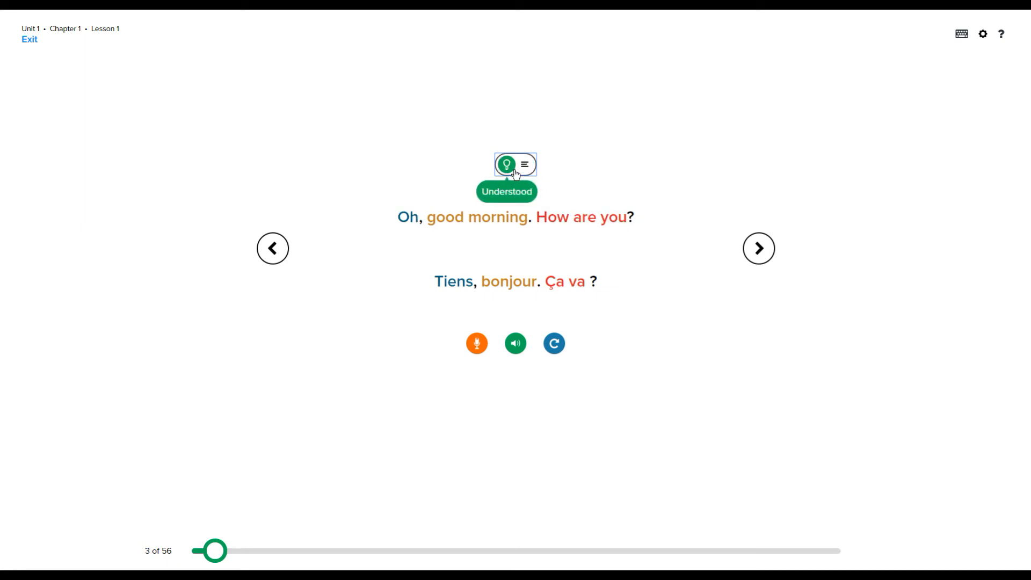
mouse_move(103, 103)
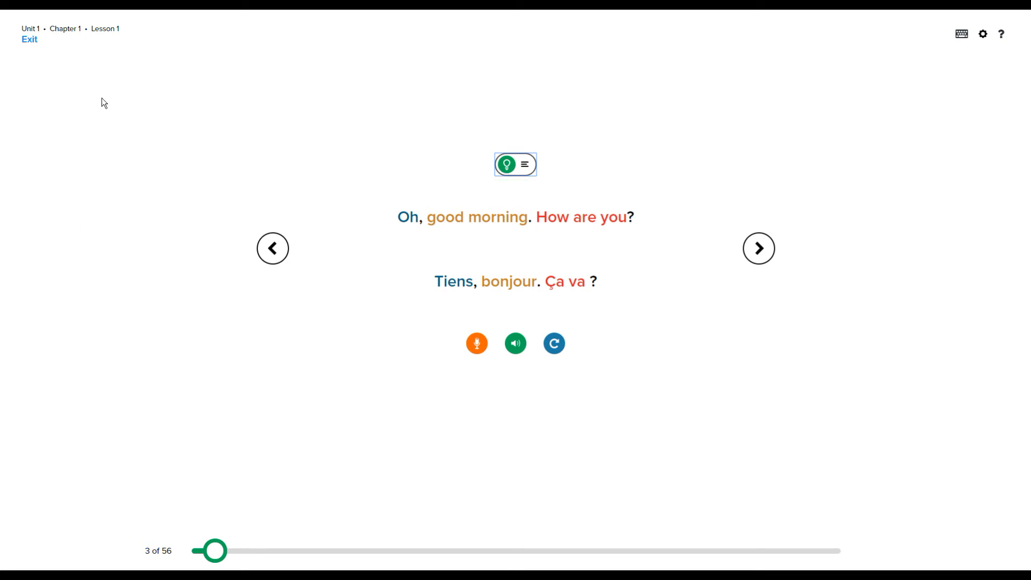
mouse_move(750, 236)
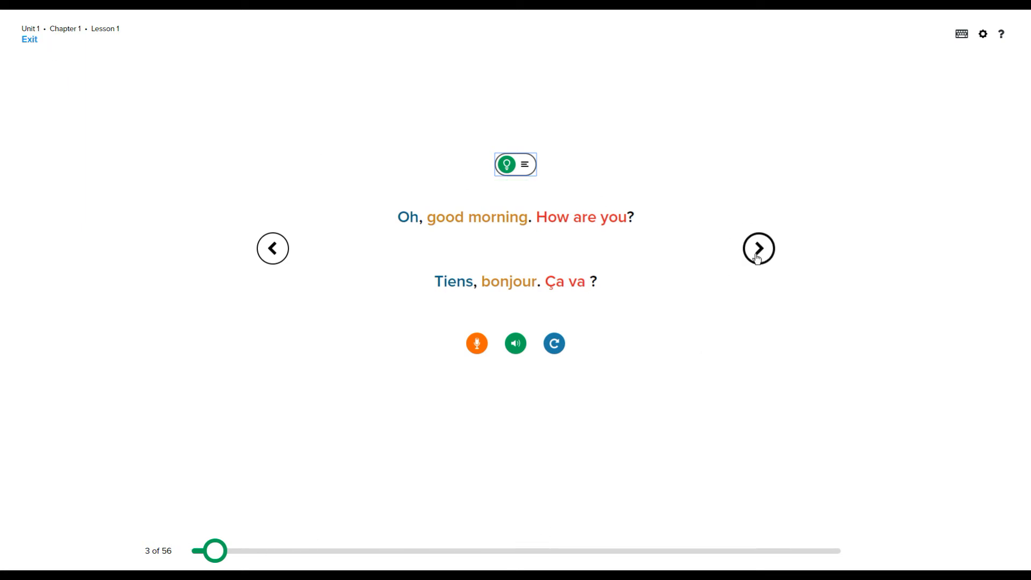
left_click(758, 248)
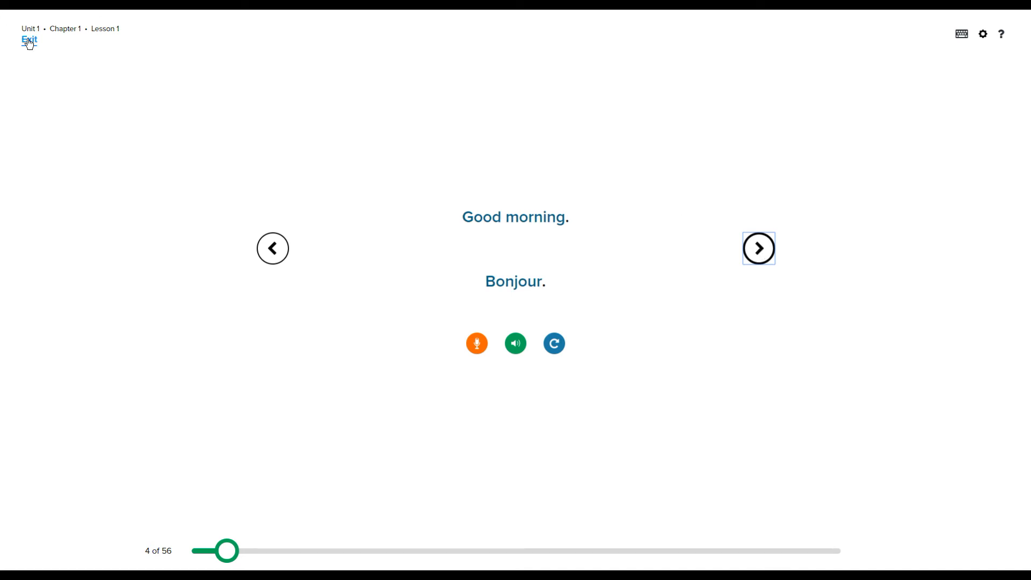
left_click(29, 39)
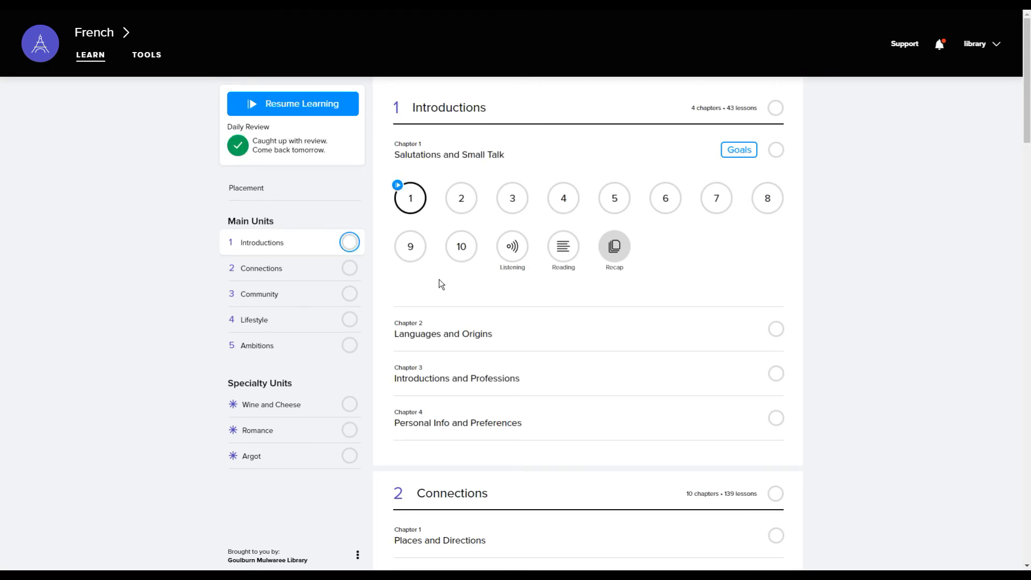
mouse_move(125, 58)
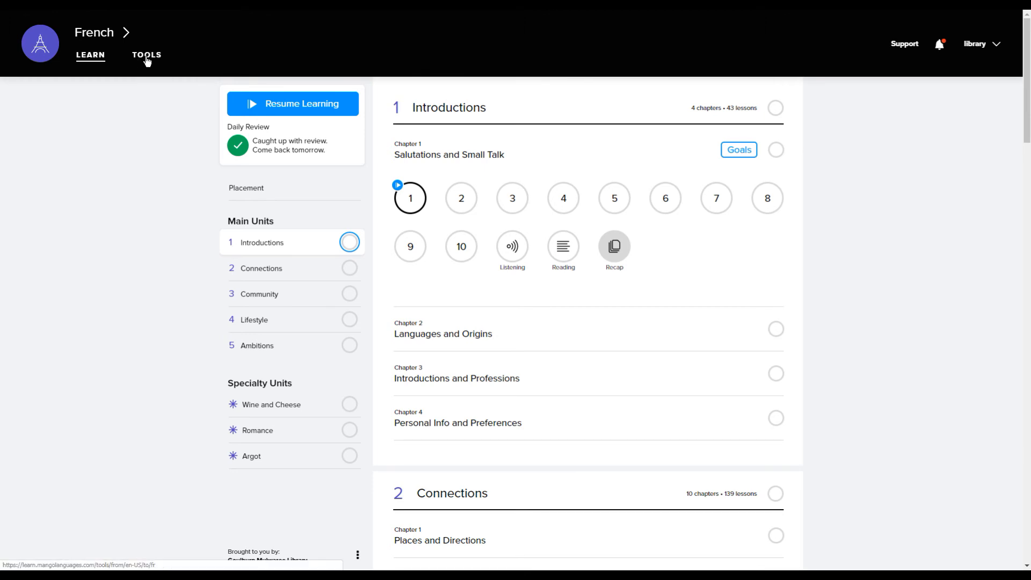
Step: Translate the word Hello from English to French on the Tools page, yielding Bonjour
left_click(147, 55)
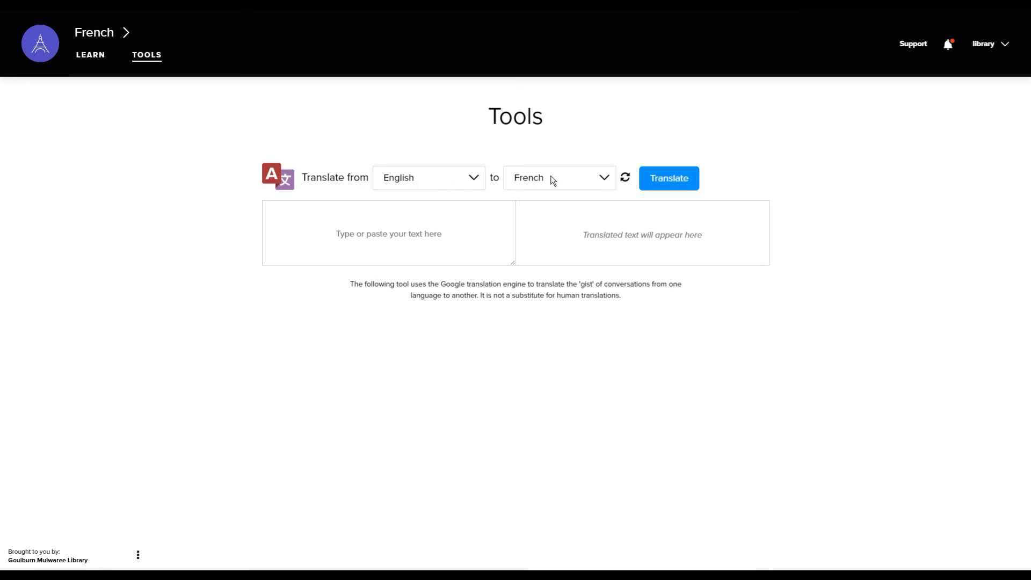
left_click(558, 177)
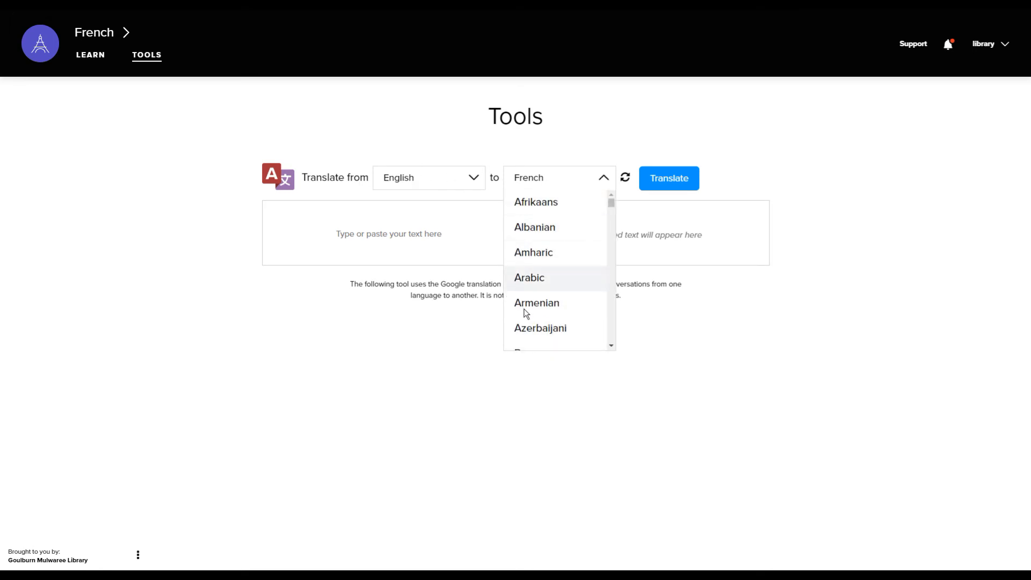
left_click(558, 177)
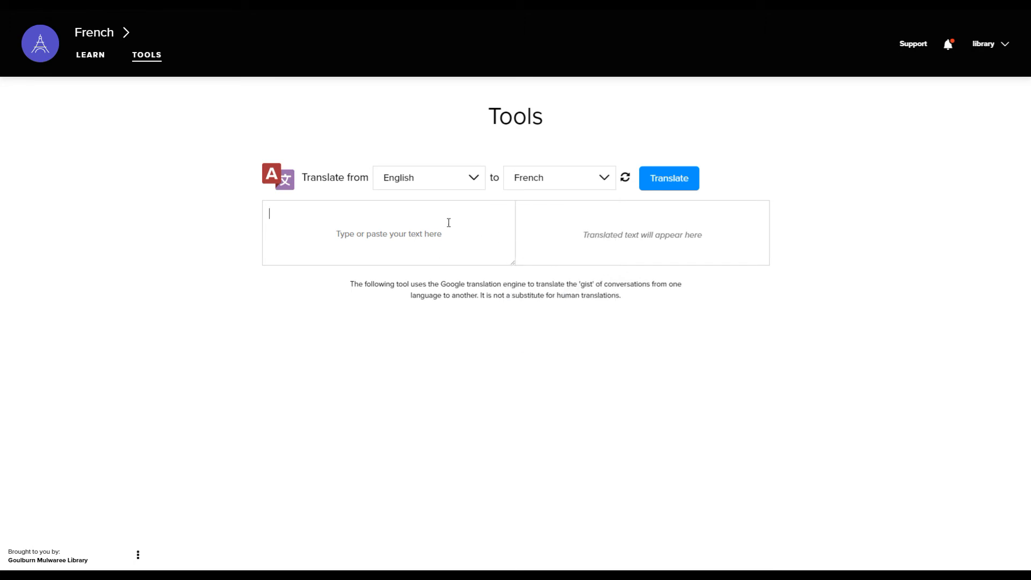
mouse_move(447, 183)
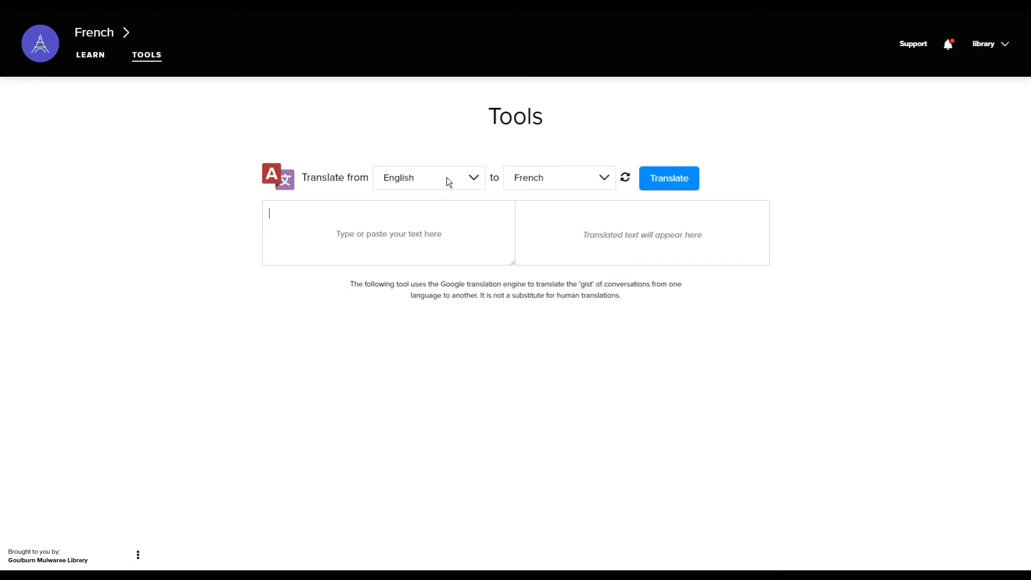
type("Hello")
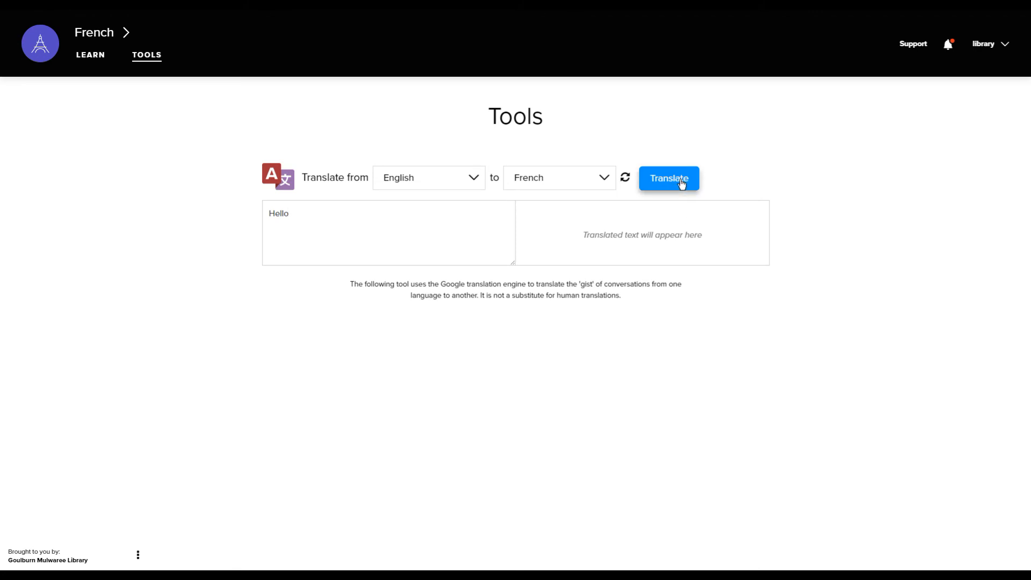
left_click(668, 178)
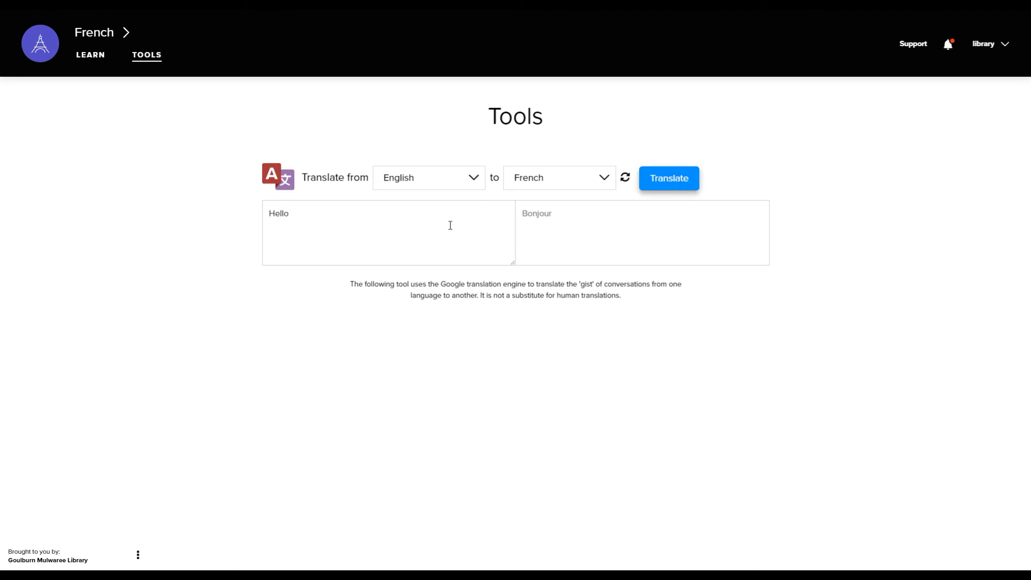
mouse_move(540, 306)
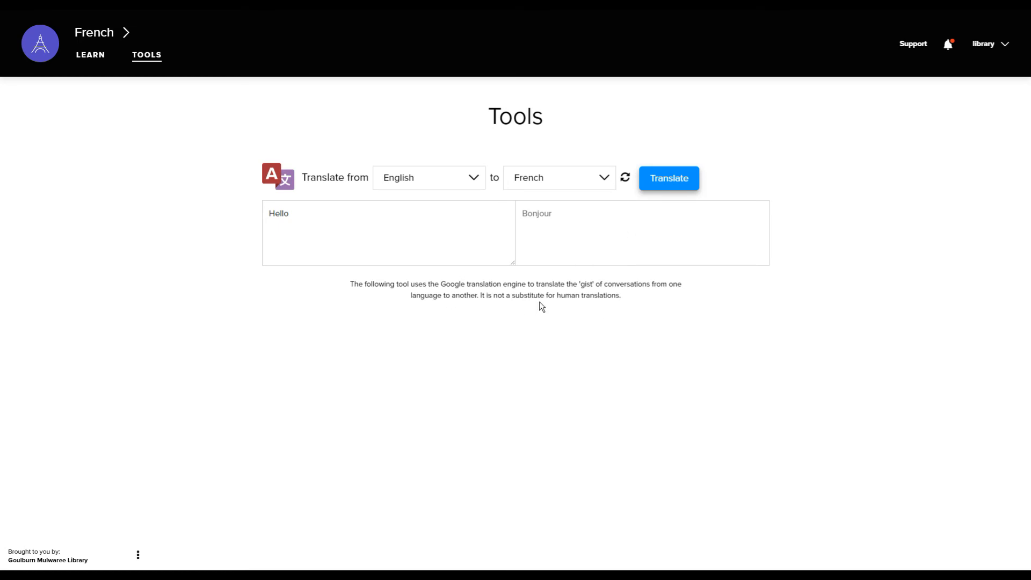
mouse_move(520, 305)
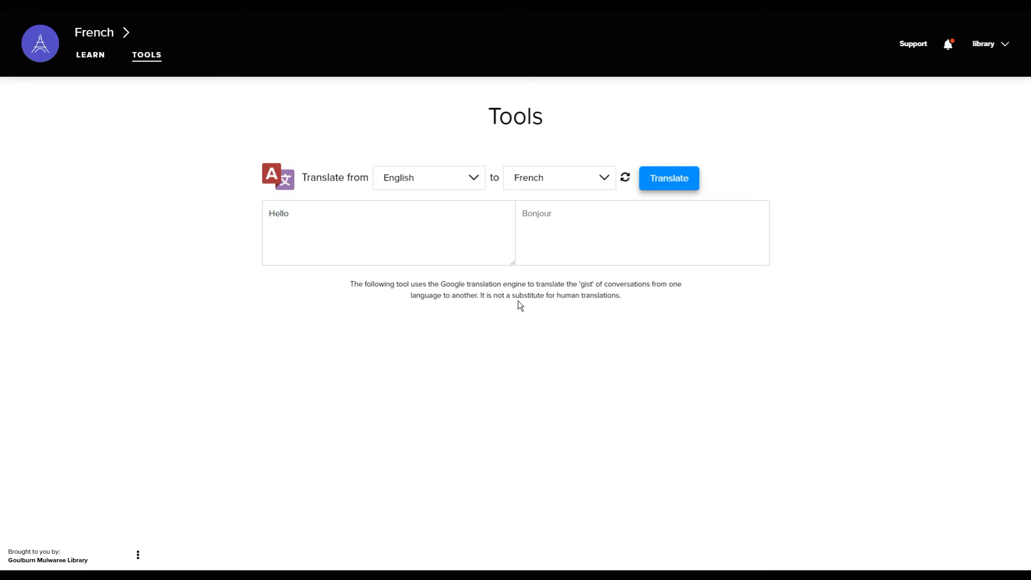
mouse_move(90, 54)
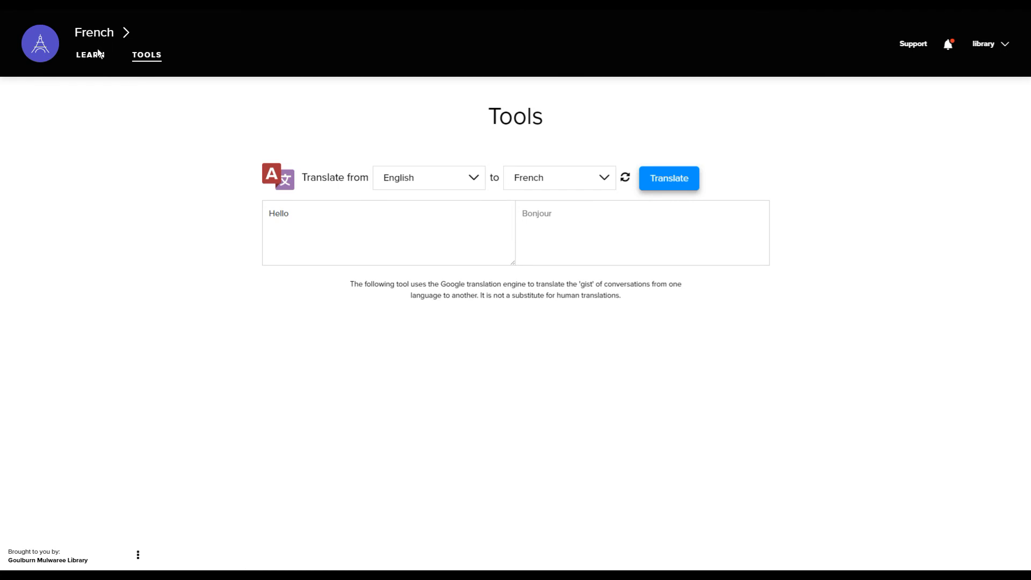
Step: Return to Learn, open the language picker and search English to list mother-tongue options
left_click(90, 54)
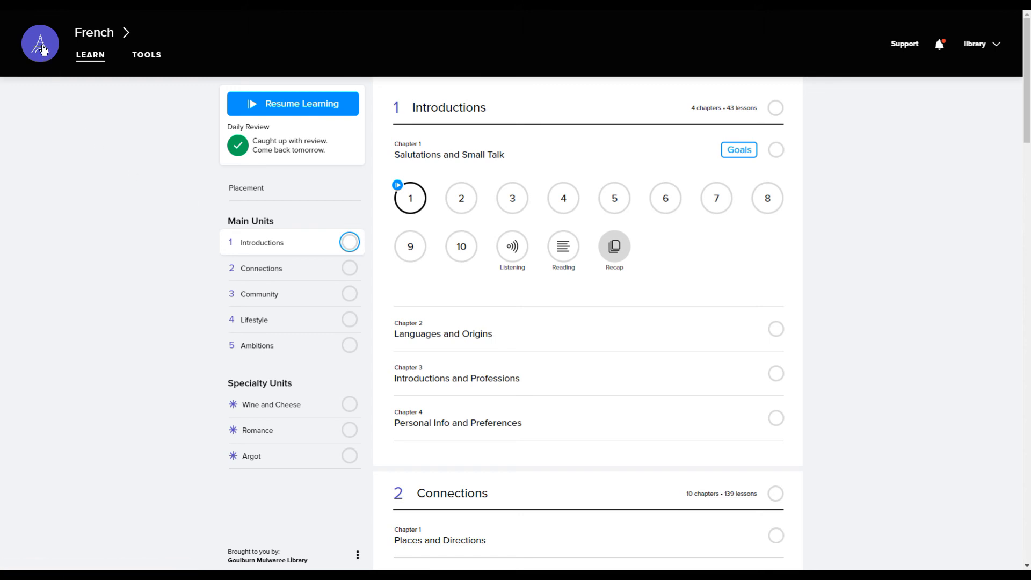
left_click(40, 43)
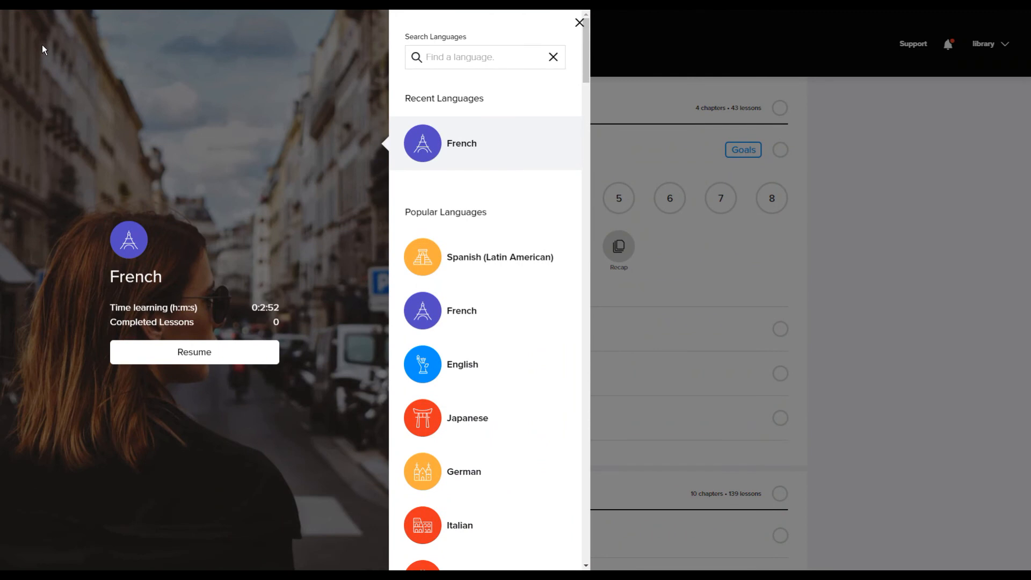
type("English")
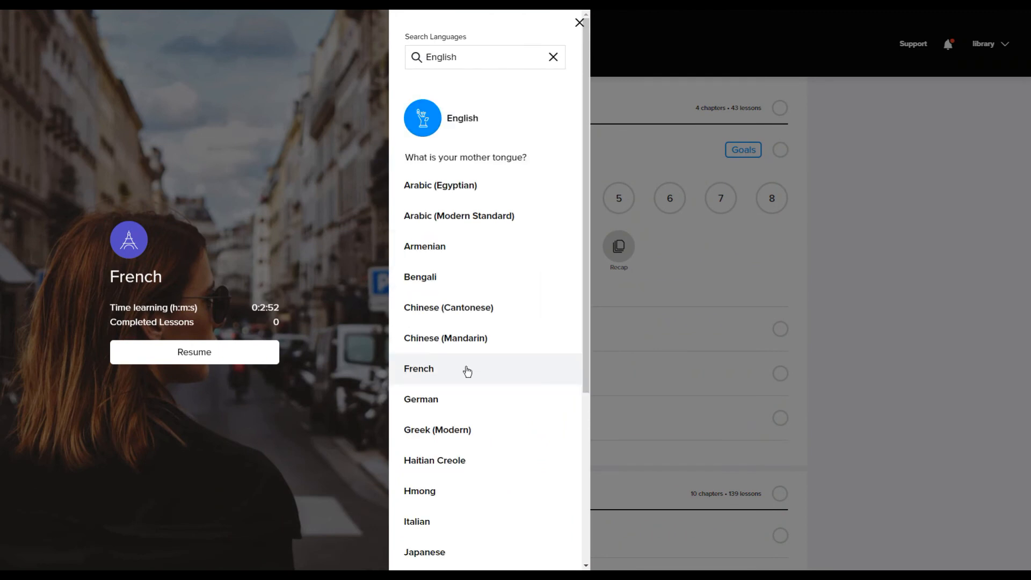
mouse_move(505, 328)
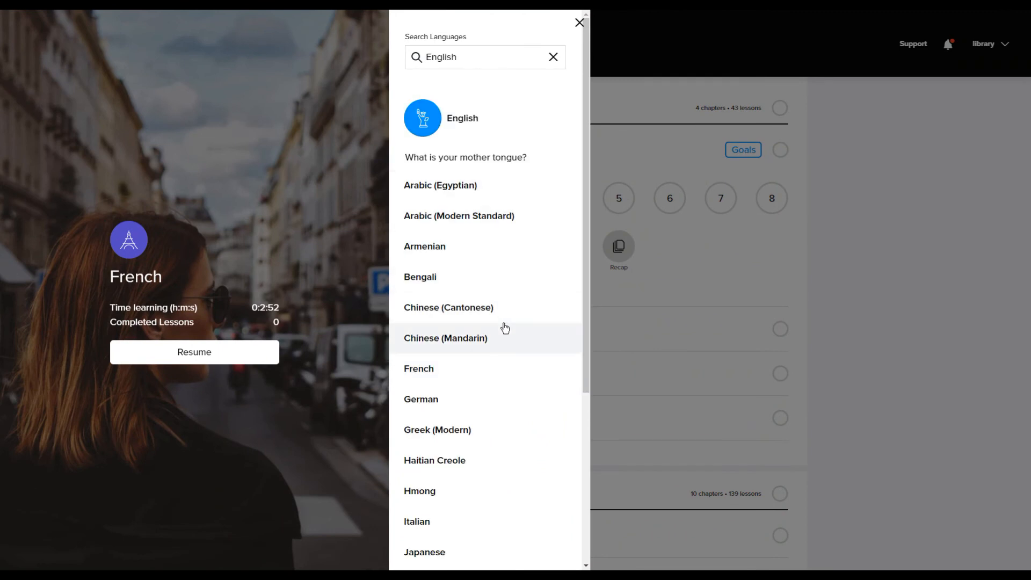
scroll("down", 3)
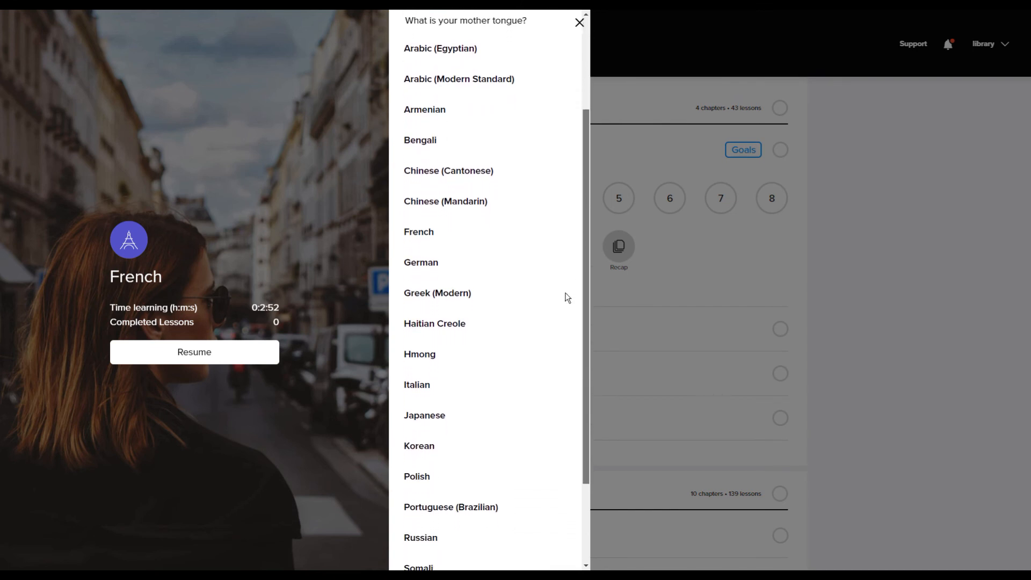
scroll("down", 3)
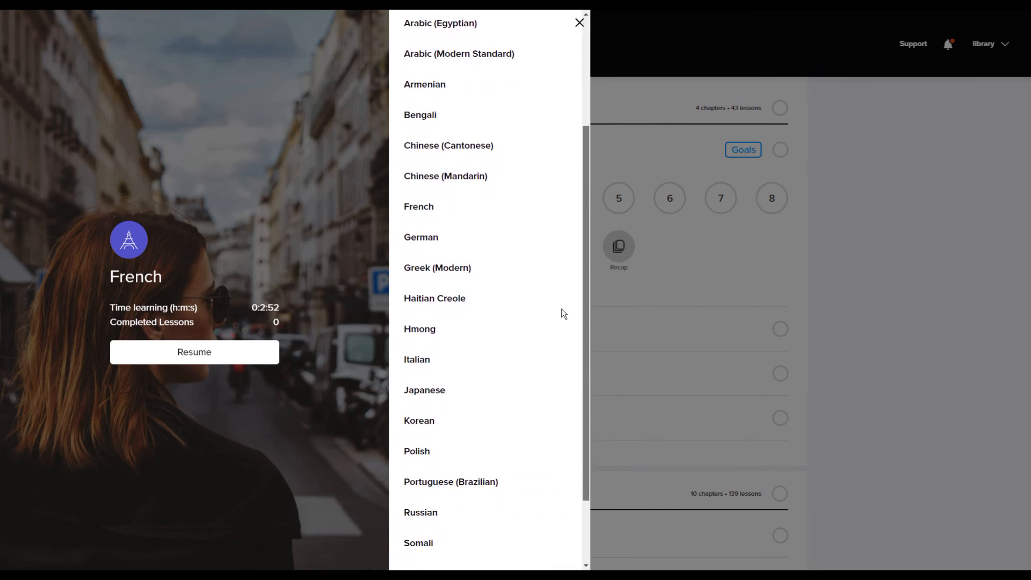
mouse_move(464, 84)
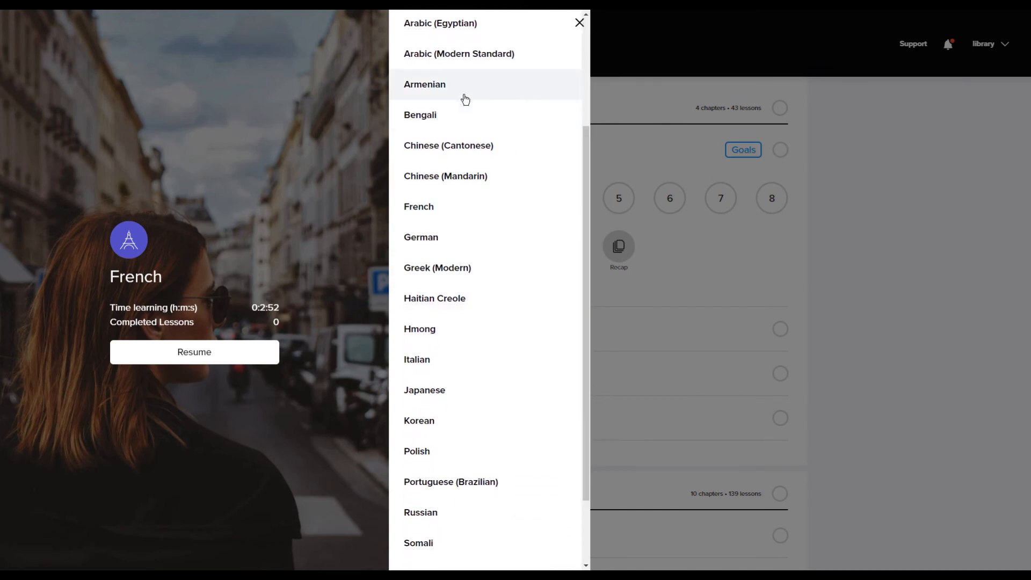
mouse_move(431, 421)
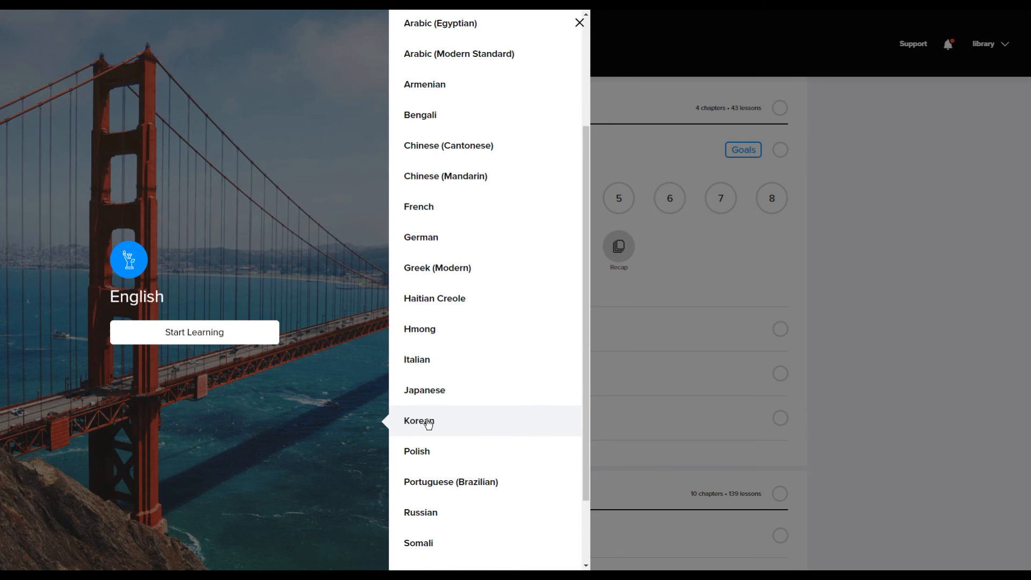
mouse_move(273, 353)
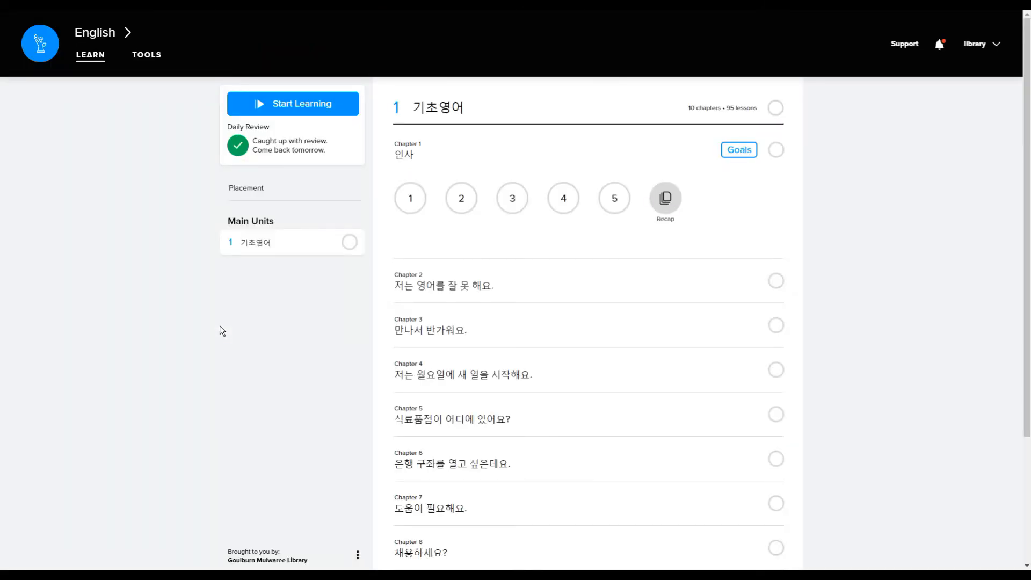
mouse_move(433, 288)
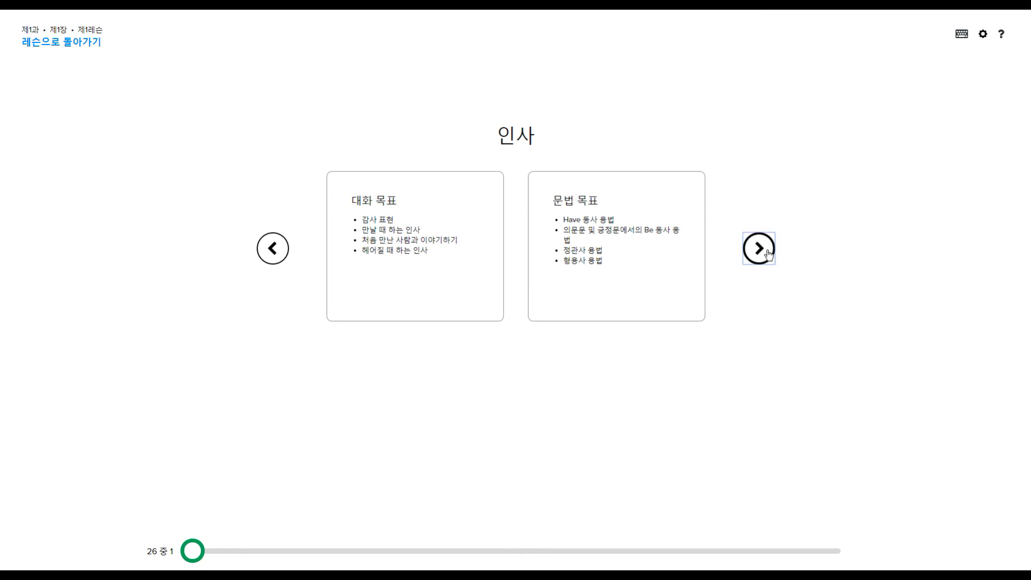
Step: Advance through the conversation slide revealing each line up to Well, have a good day
left_click(758, 248)
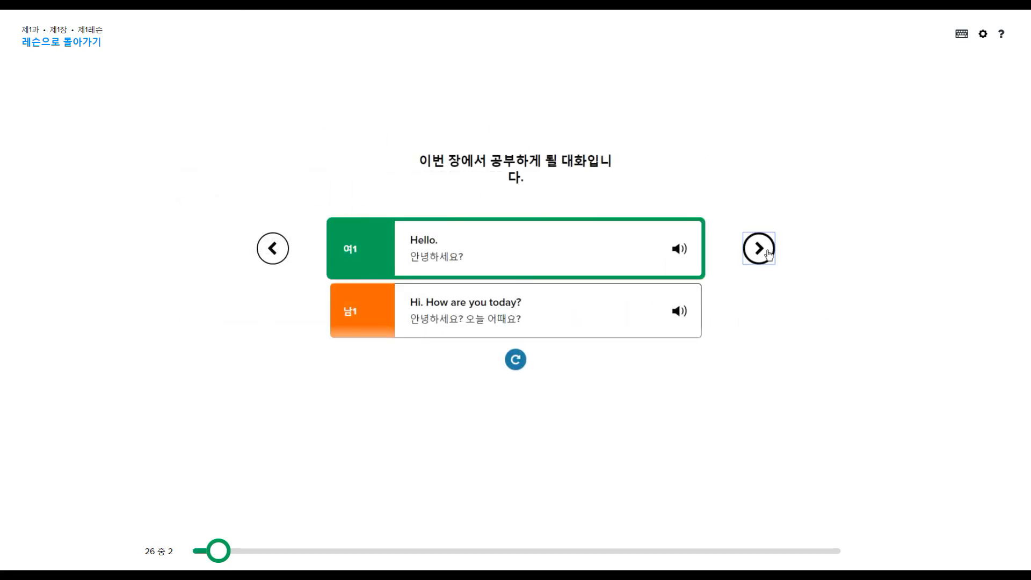
left_click(758, 249)
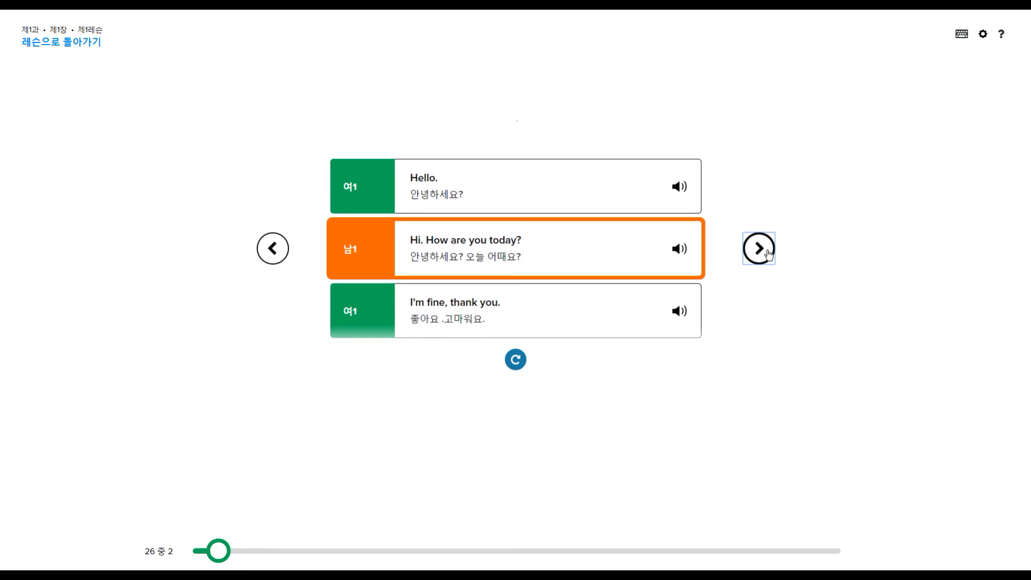
left_click(757, 248)
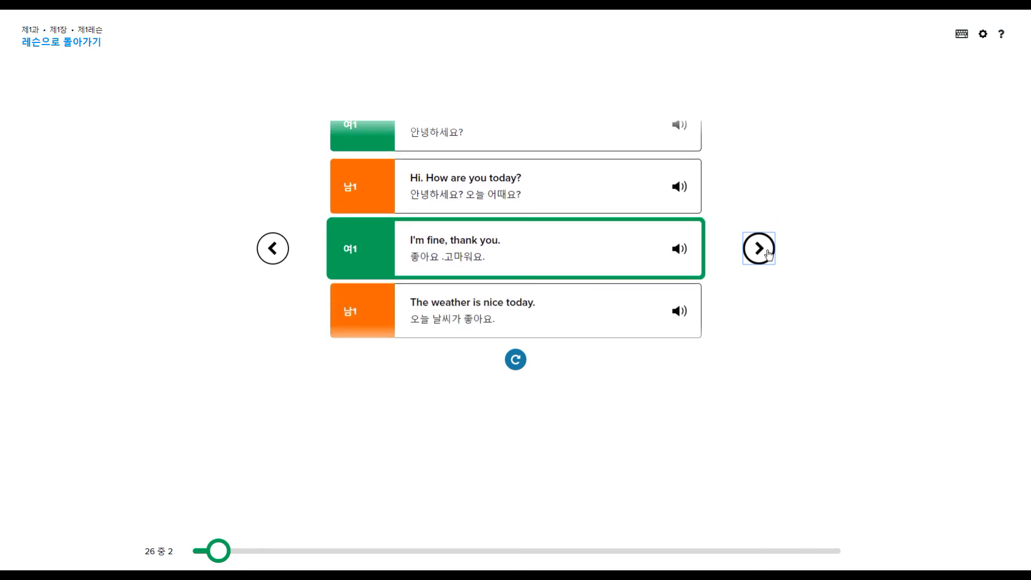
left_click(757, 248)
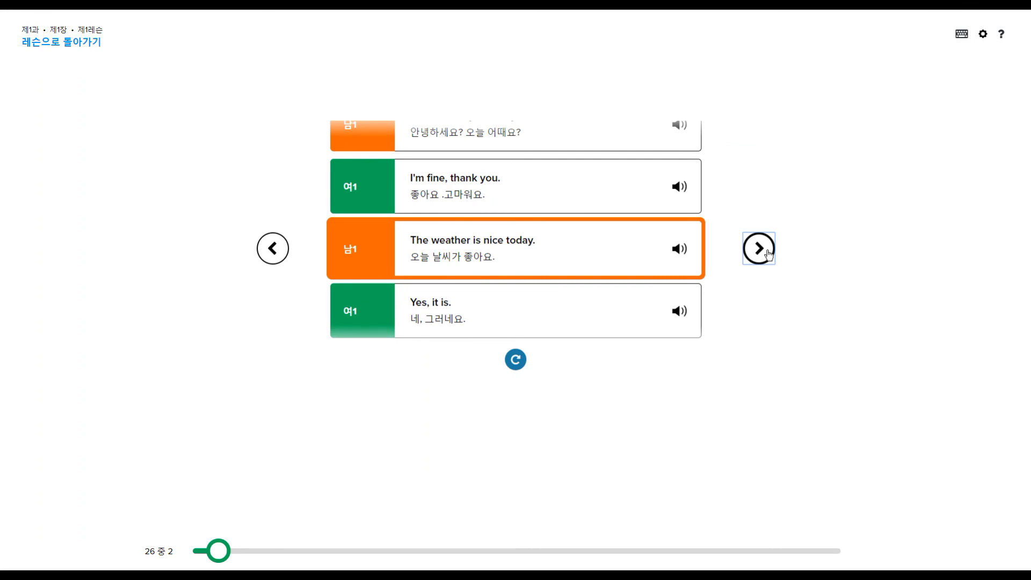
left_click(759, 249)
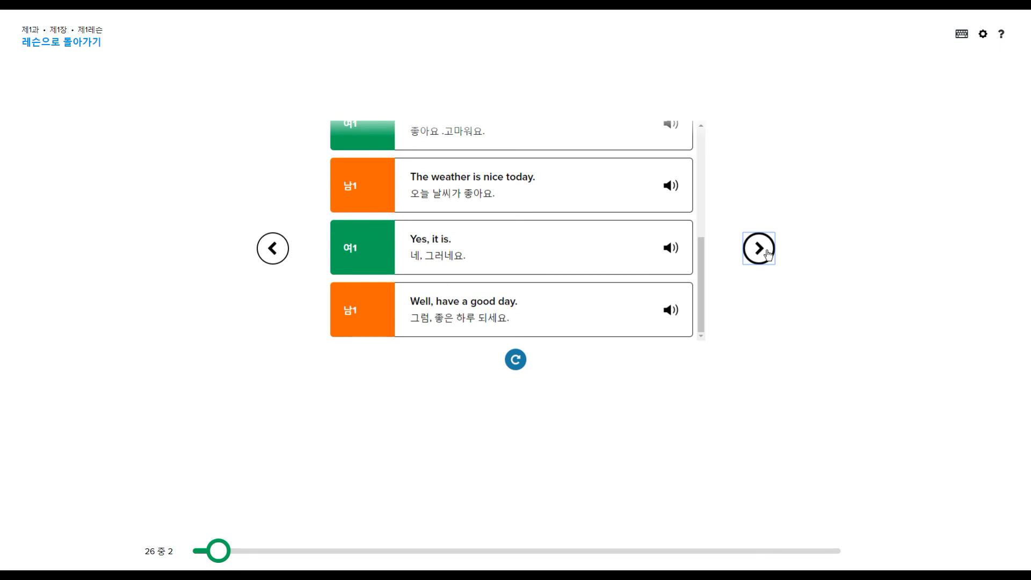
mouse_move(699, 266)
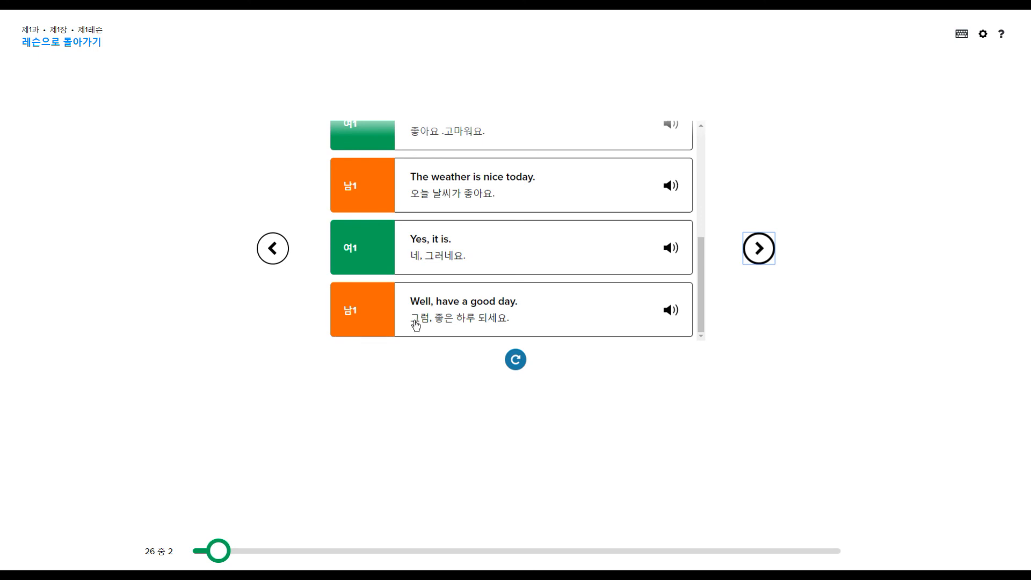
mouse_move(60, 29)
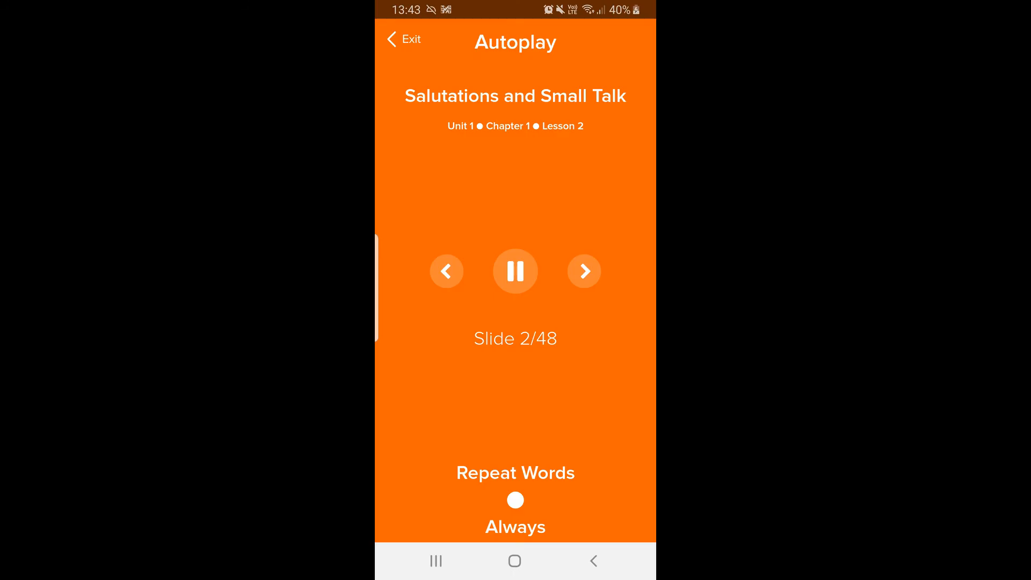
Step: Exit Autoplay in the mobile app and show the Course Settings dialog
left_click(636, 39)
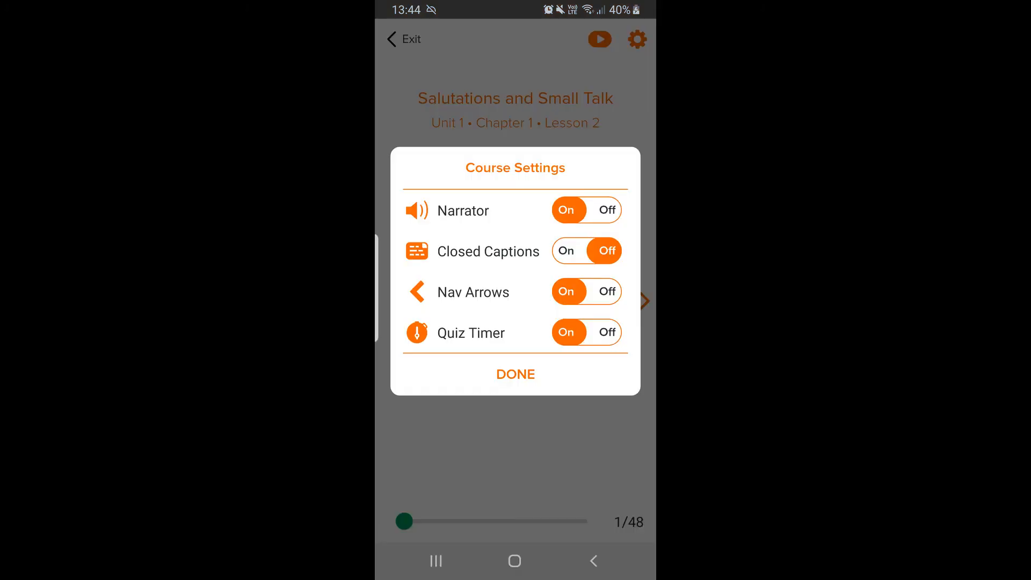